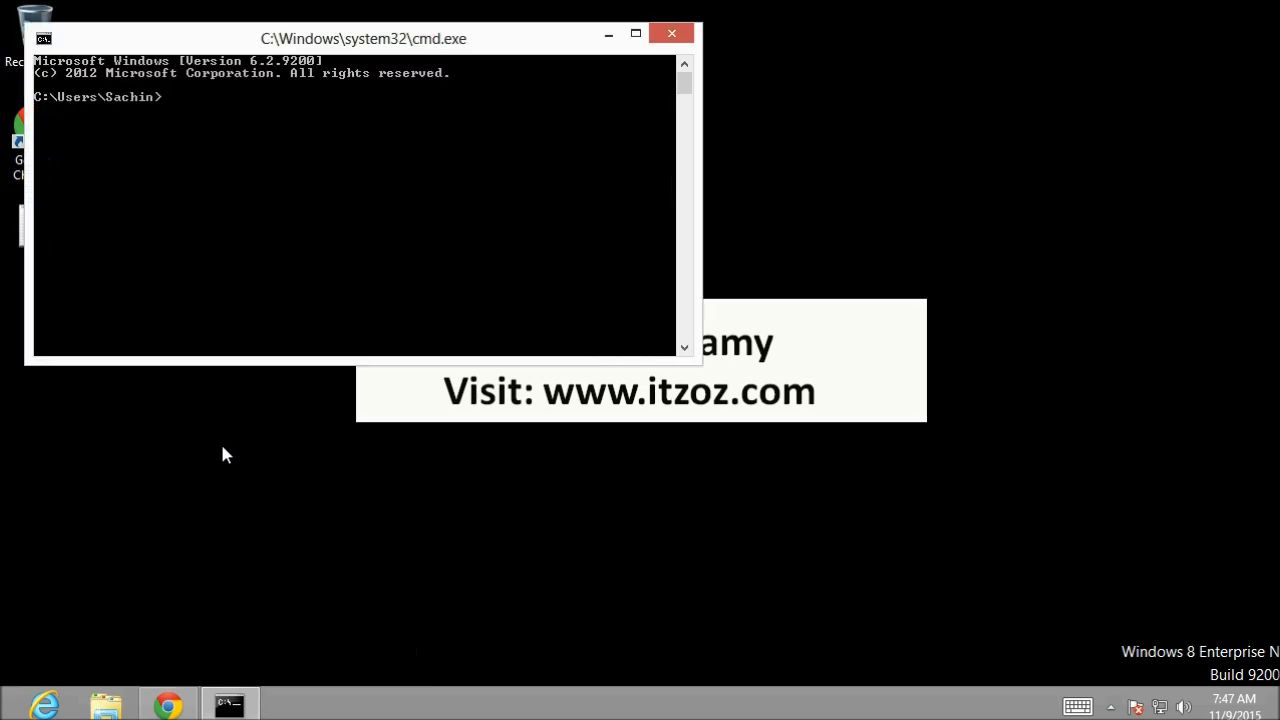
Step: Ping sysof.com and confirm it resolves to 50.63.202.51 with four replies
type("ping")
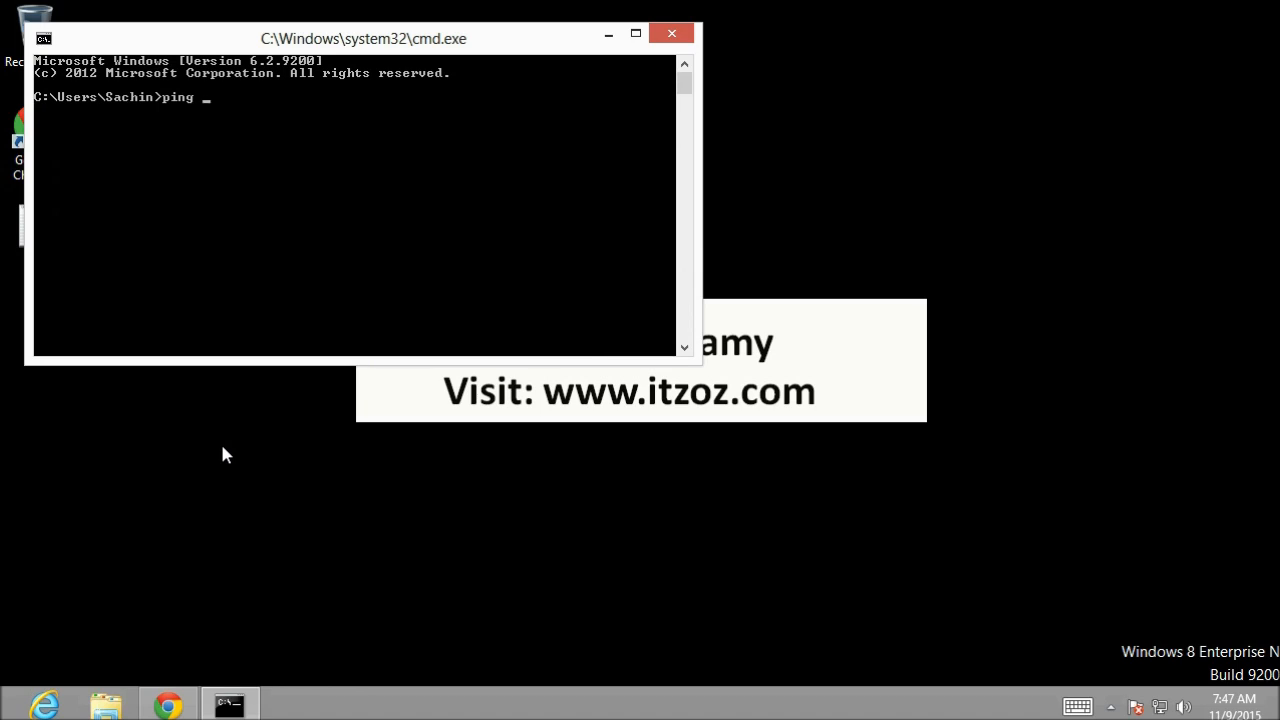
type("sysof.com")
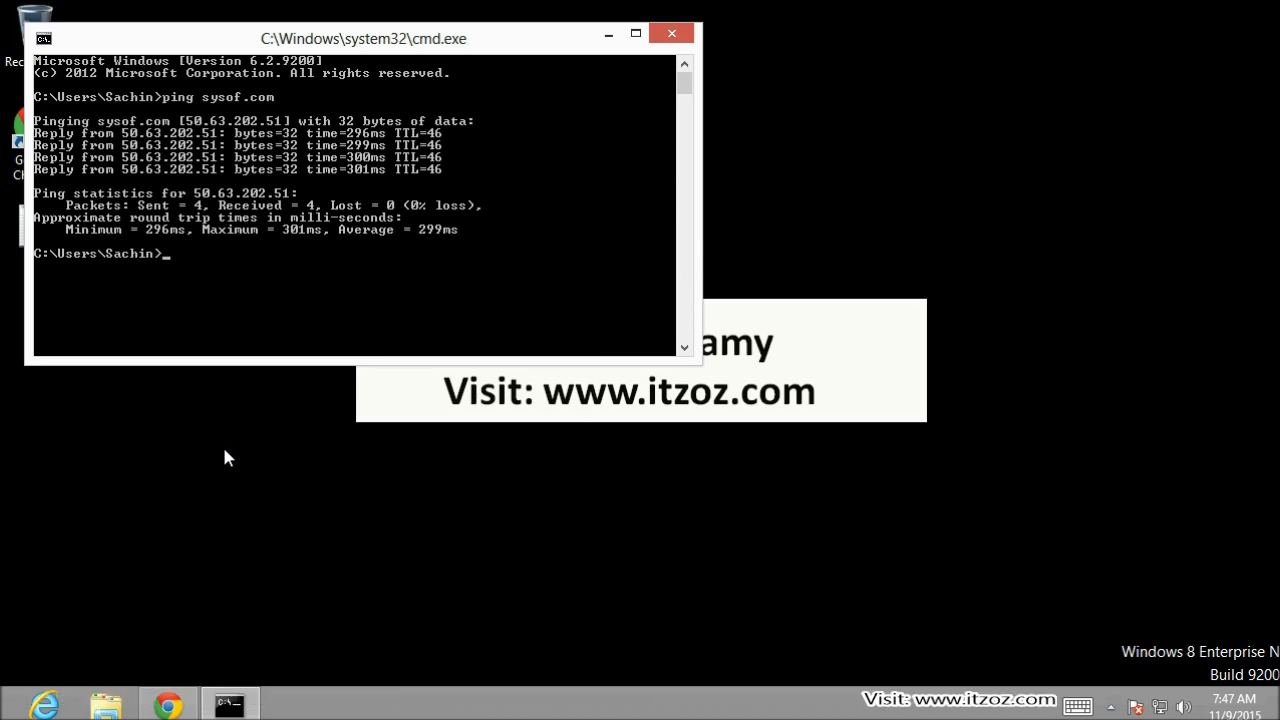
mouse_move(596, 58)
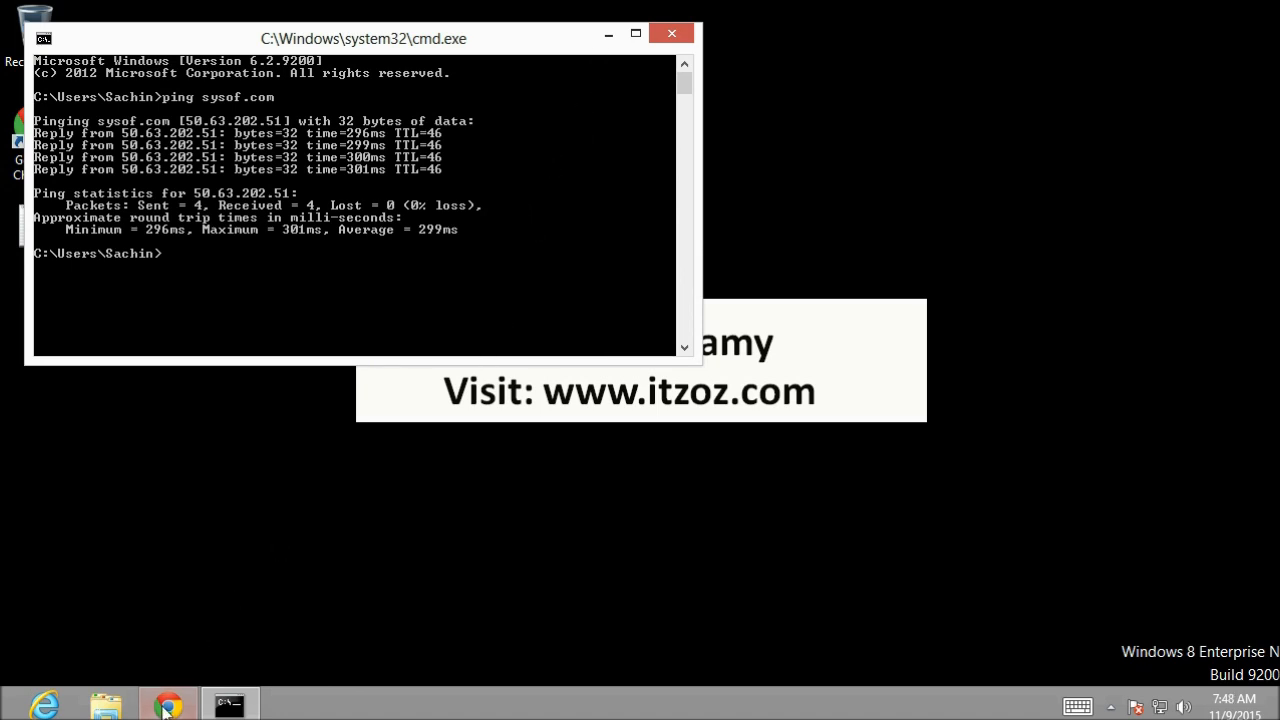
Step: Expand the account's Domains list to show sysof.com among the four domains
left_click(168, 704)
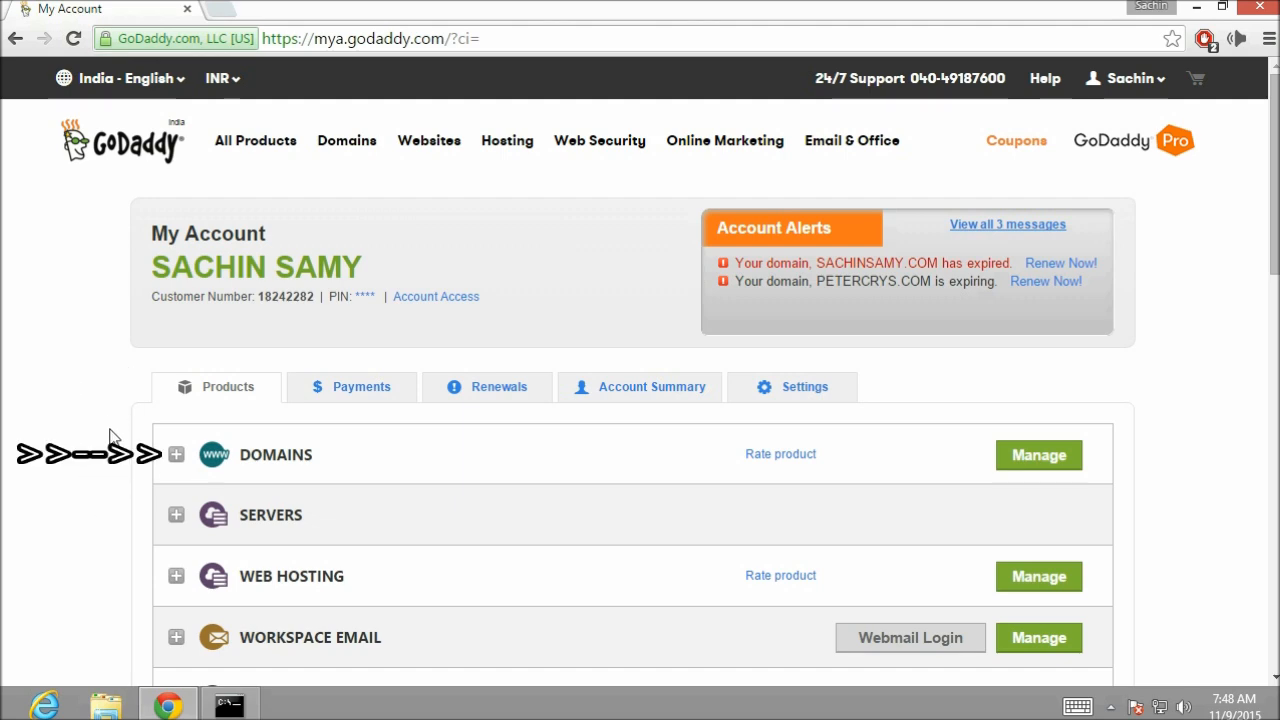
left_click(176, 454)
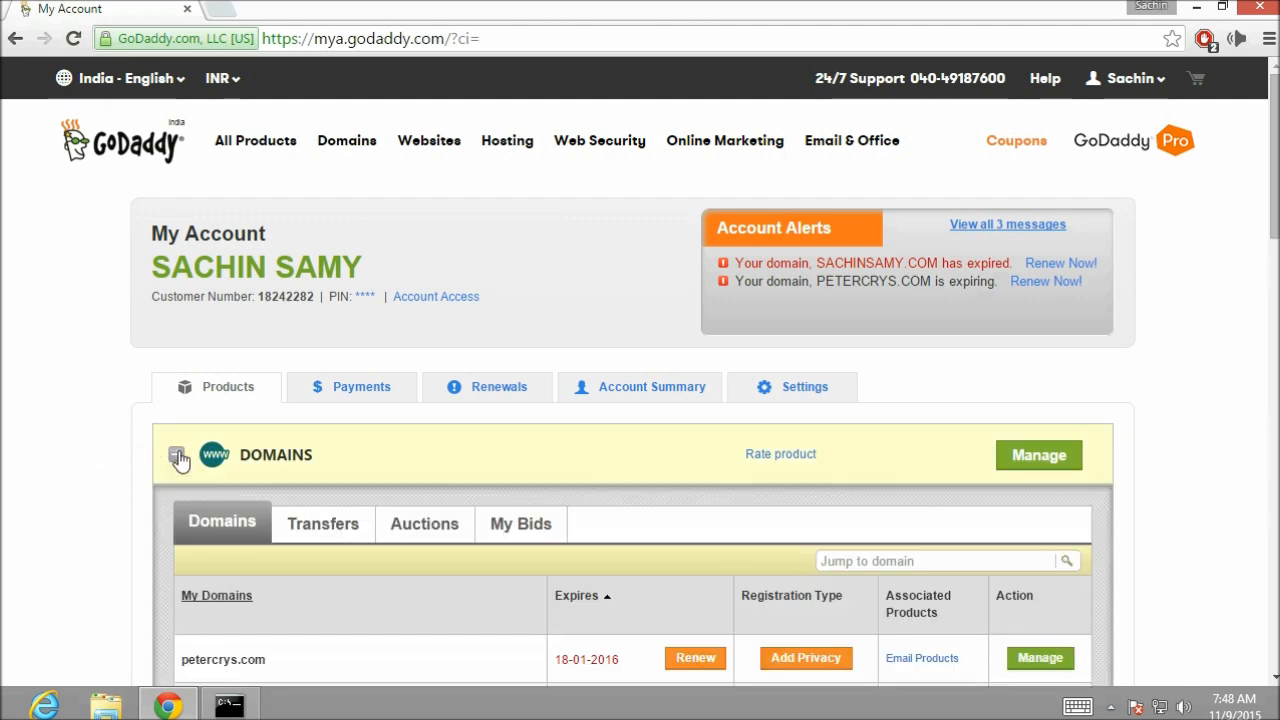
scroll("down", 3)
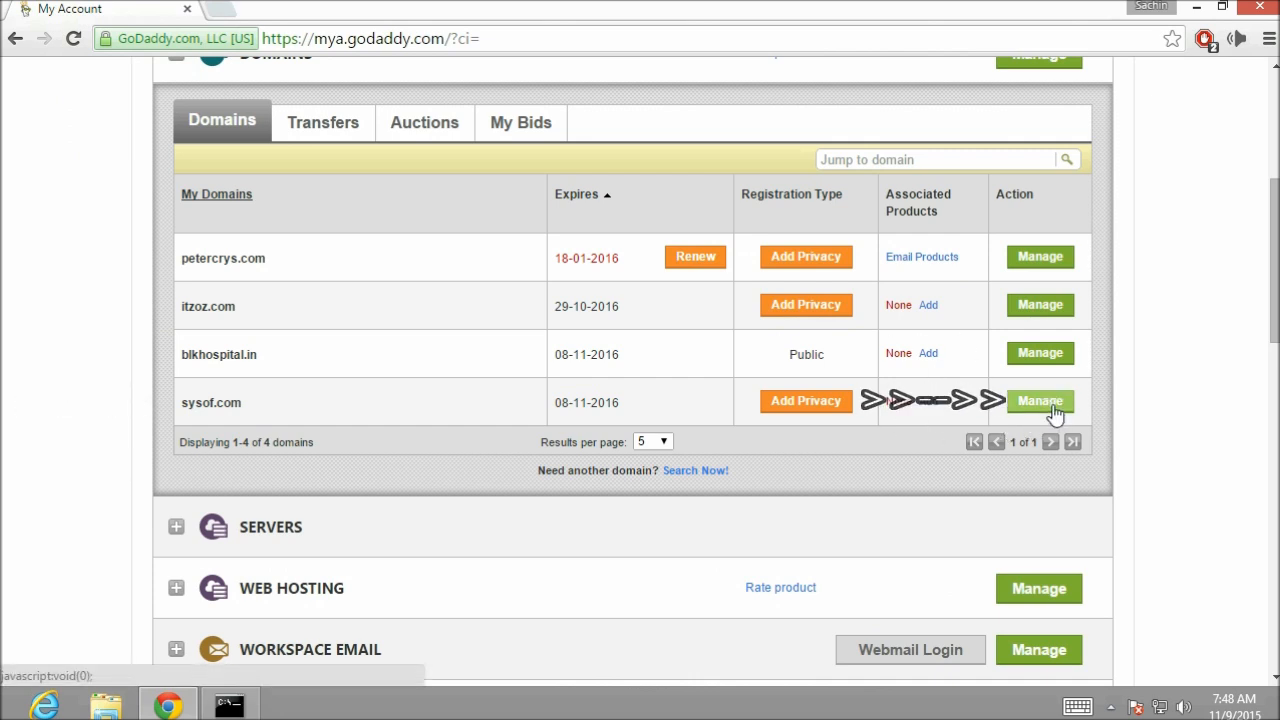
Step: Show sysof.com's DNS zone file, where the @ A record points to 50.63.202.51
left_click(1040, 400)
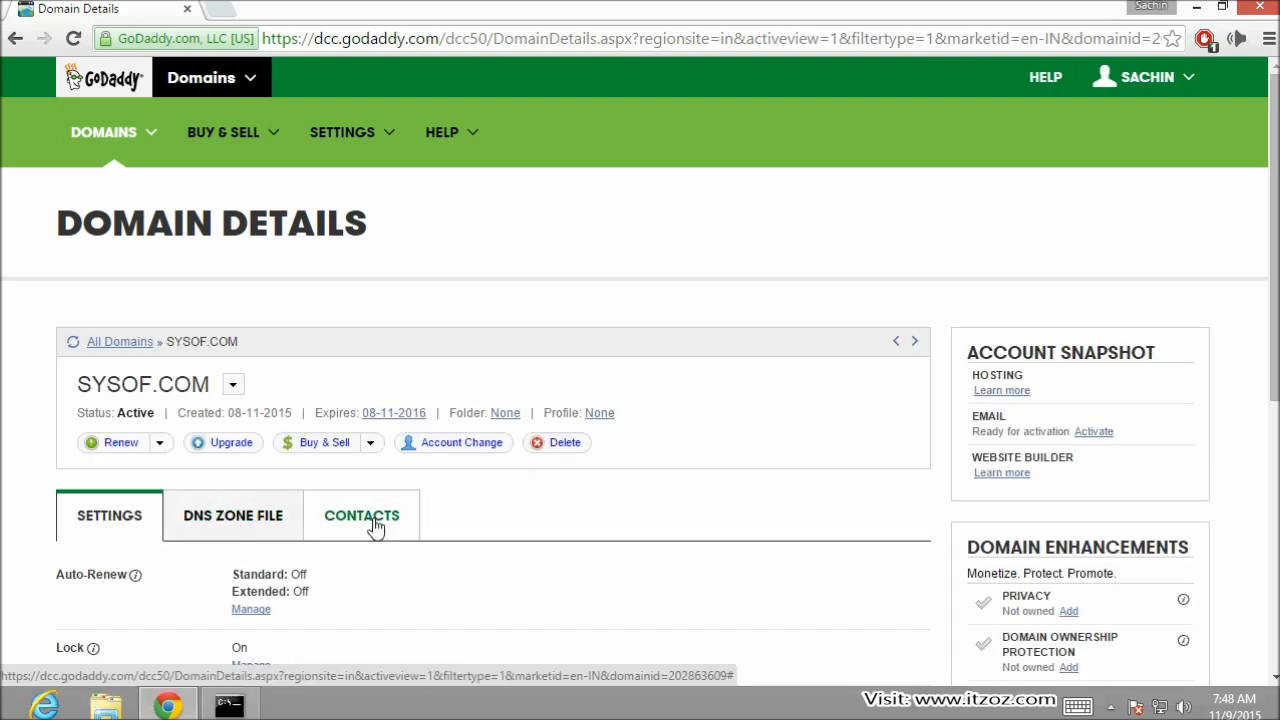
mouse_move(232, 516)
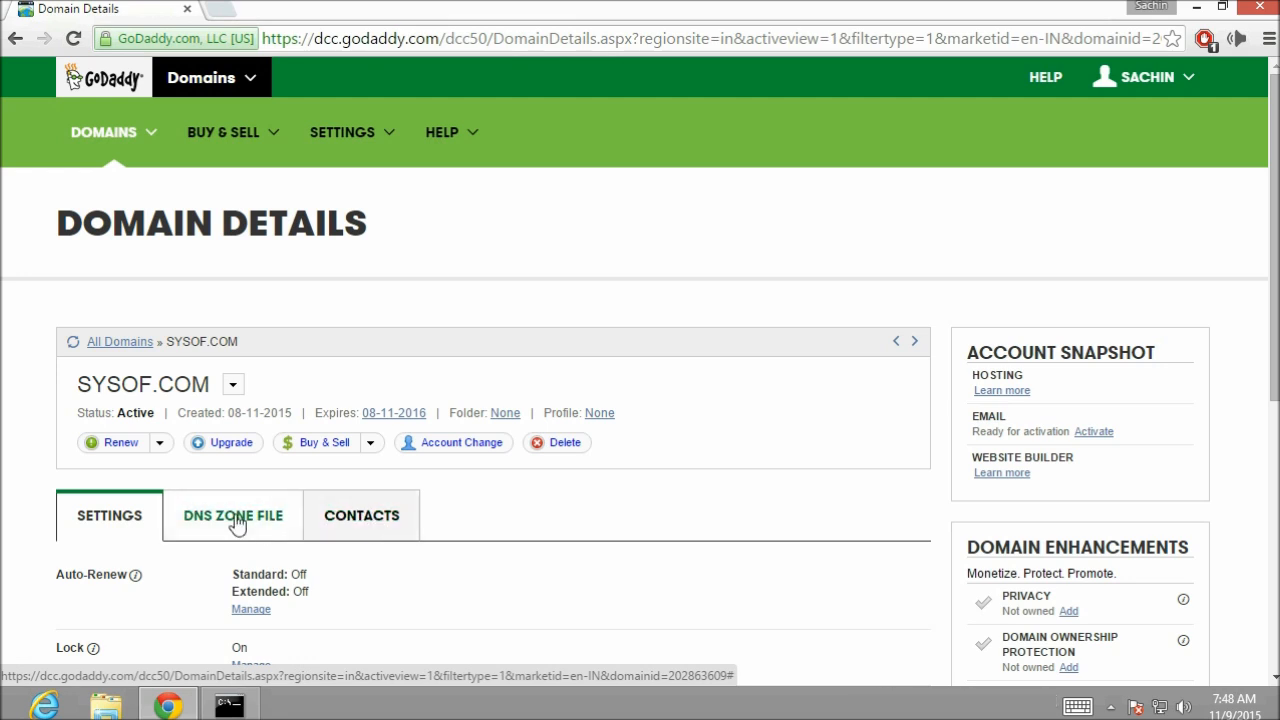
left_click(232, 516)
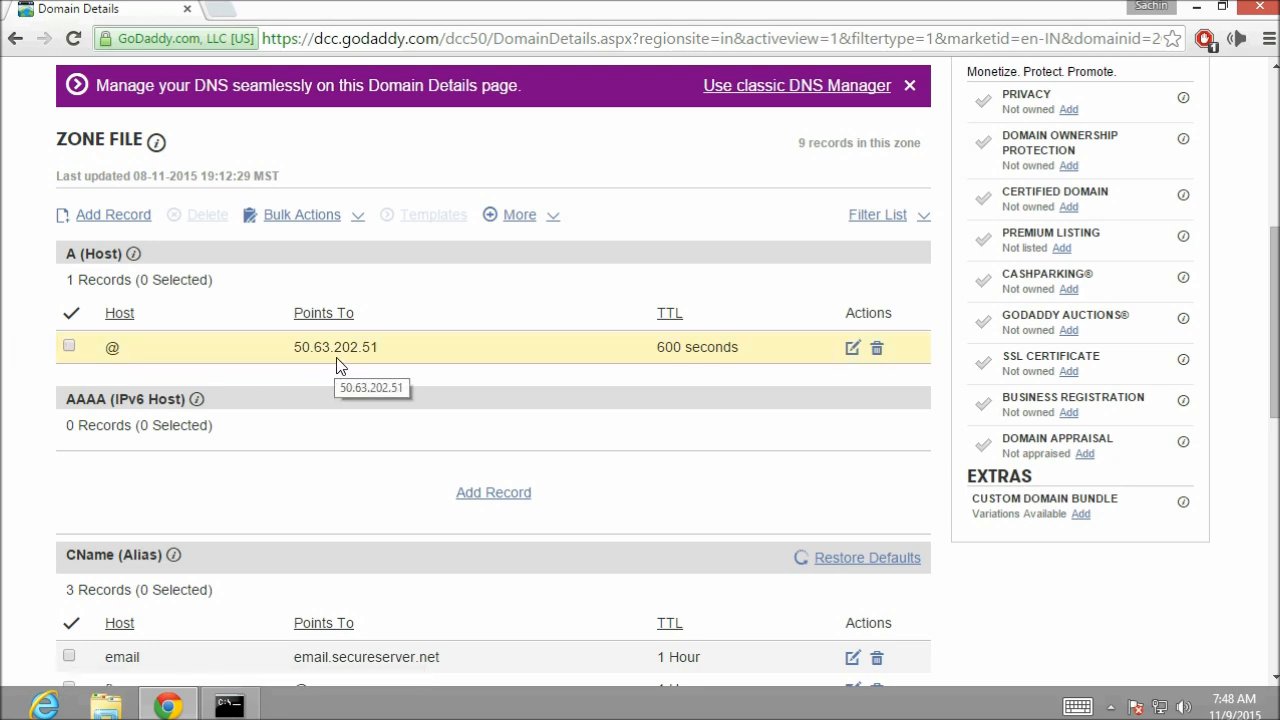
mouse_move(378, 360)
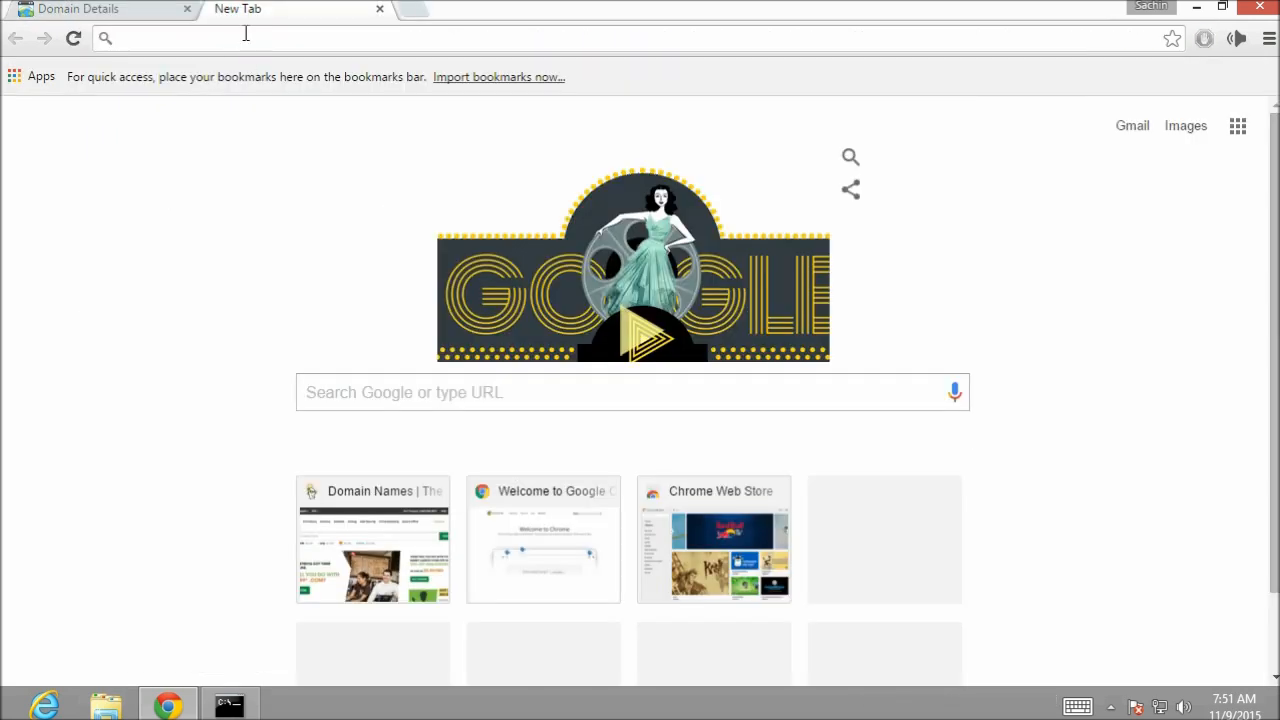
Step: Go to godaddy.com, reach My Account and expand Servers to list the itzozsachin VPS
type("godaddy.com")
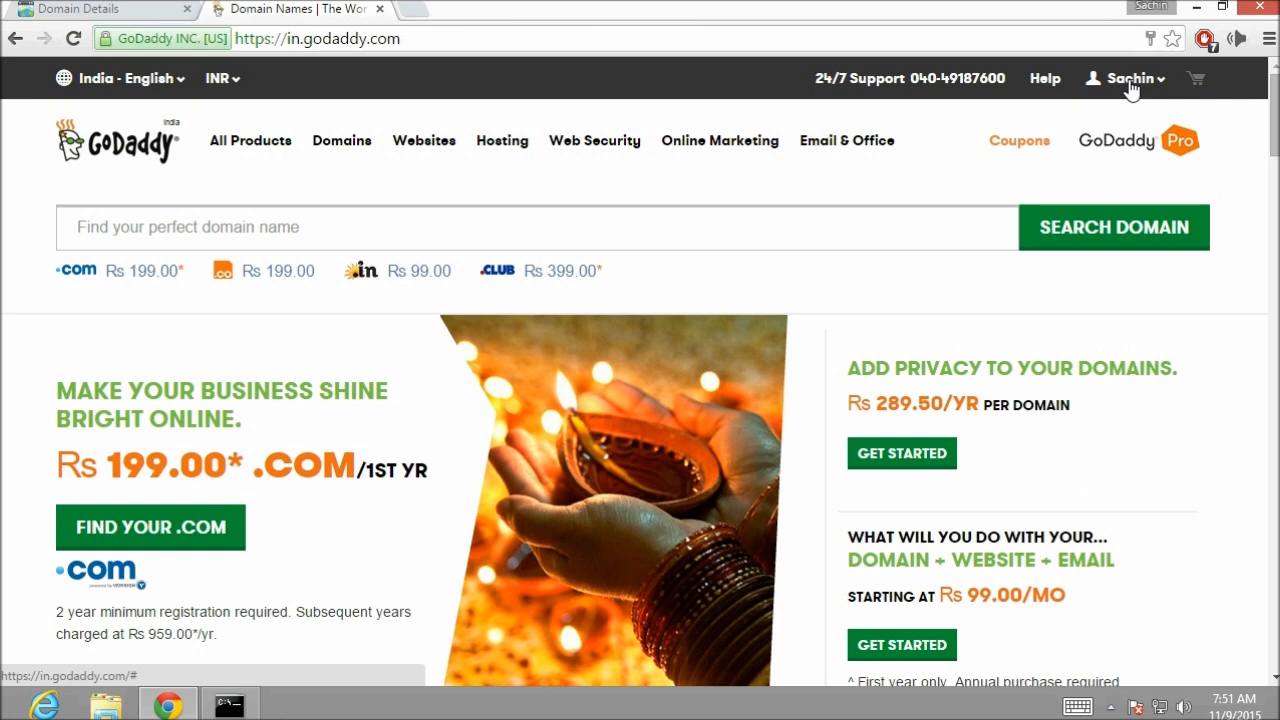
left_click(1128, 78)
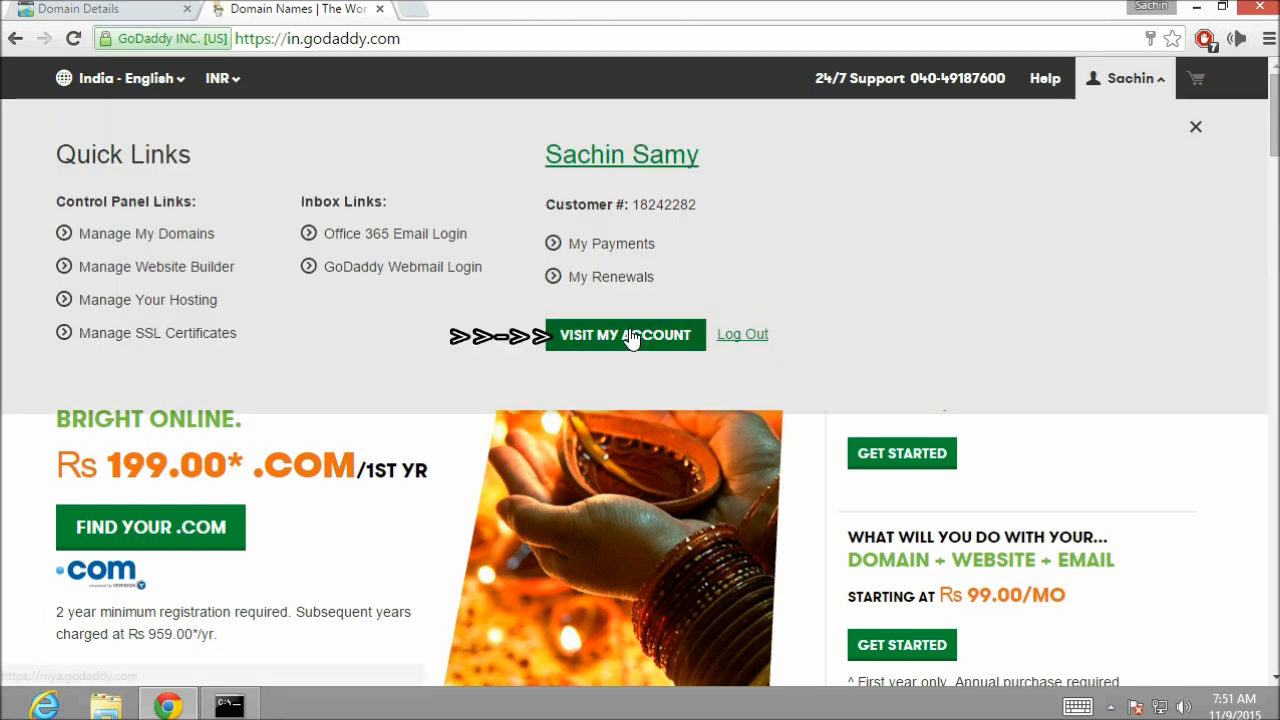
left_click(624, 334)
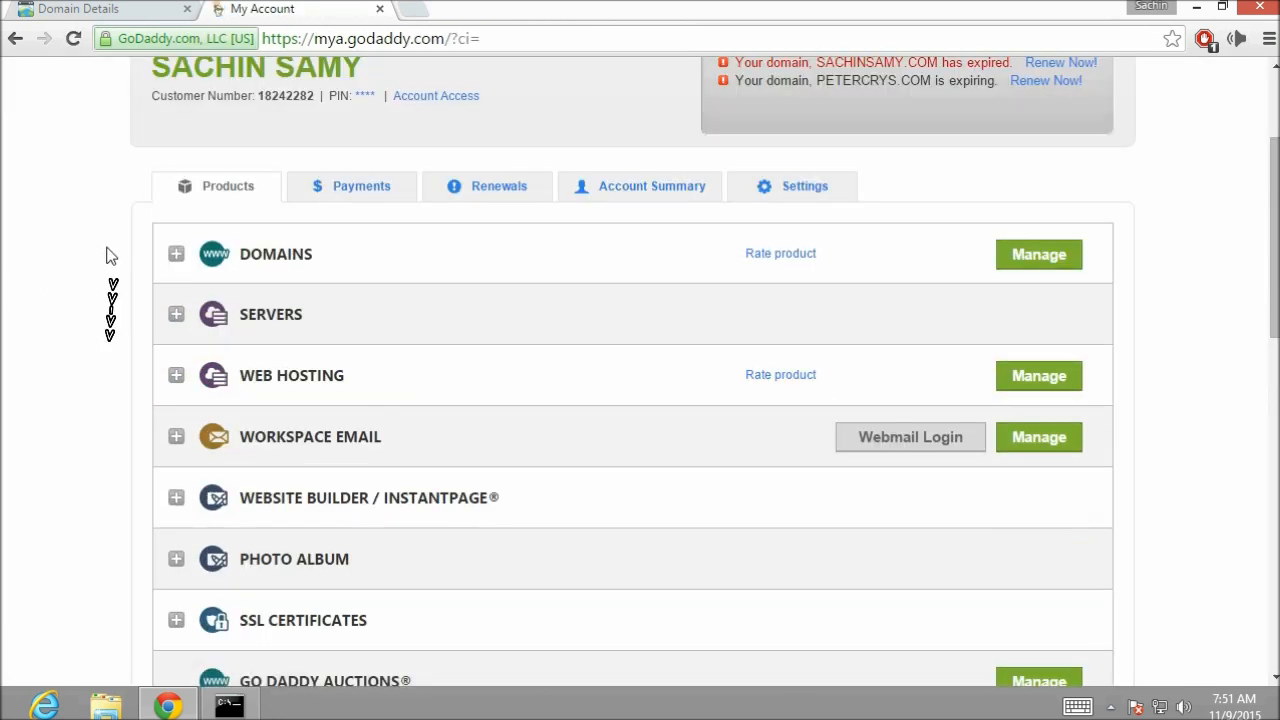
left_click(176, 314)
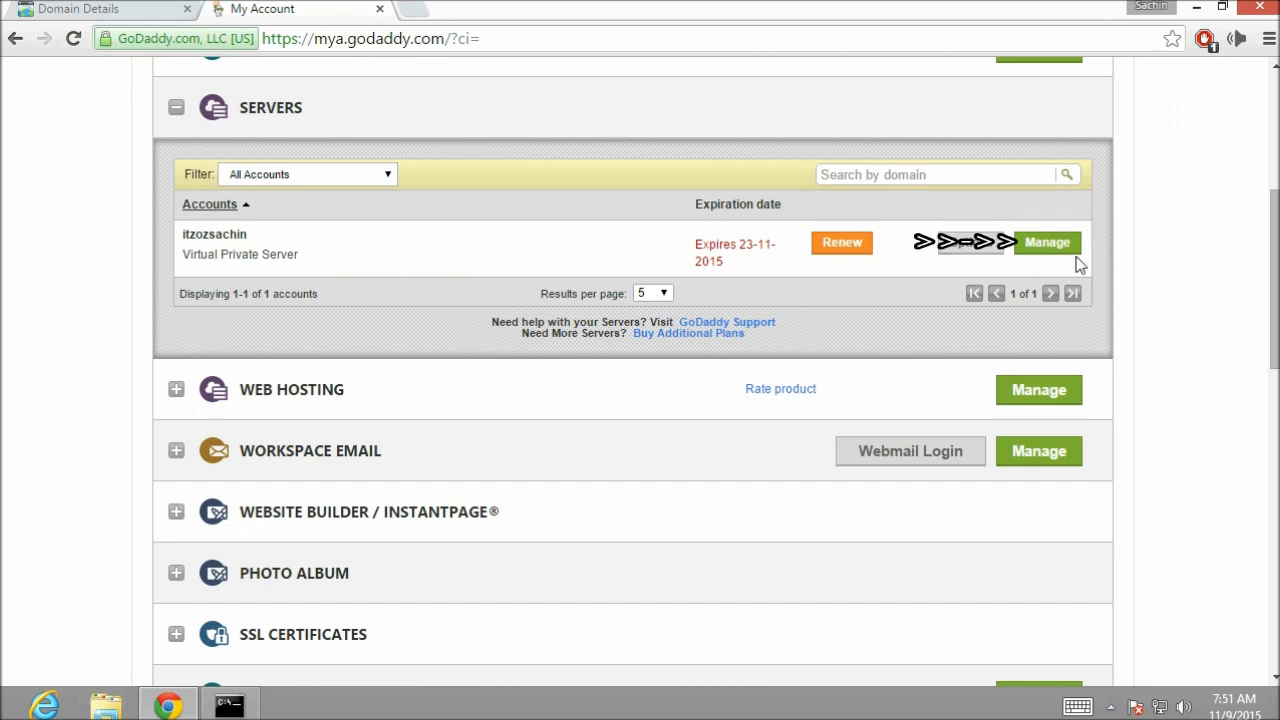
Step: Read the VPS dashboard's primary IP 166.62.119.230, then minimize the browser
left_click(1048, 242)
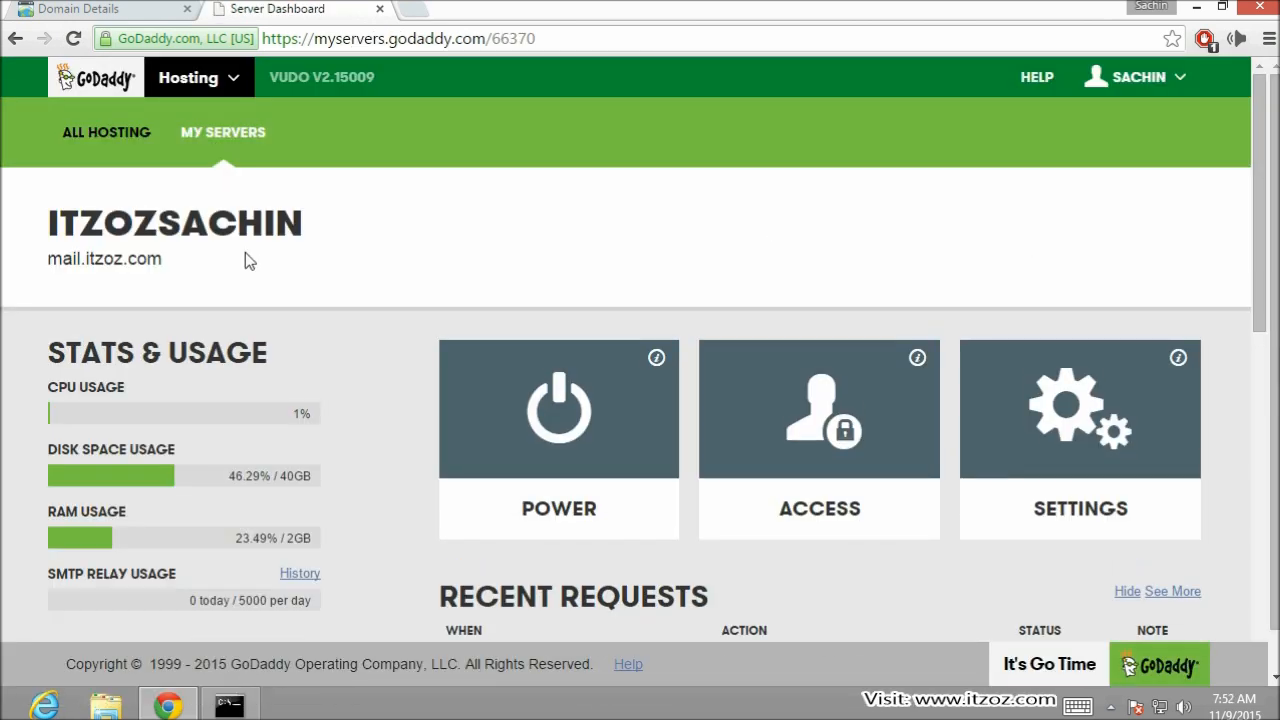
scroll("down", 3)
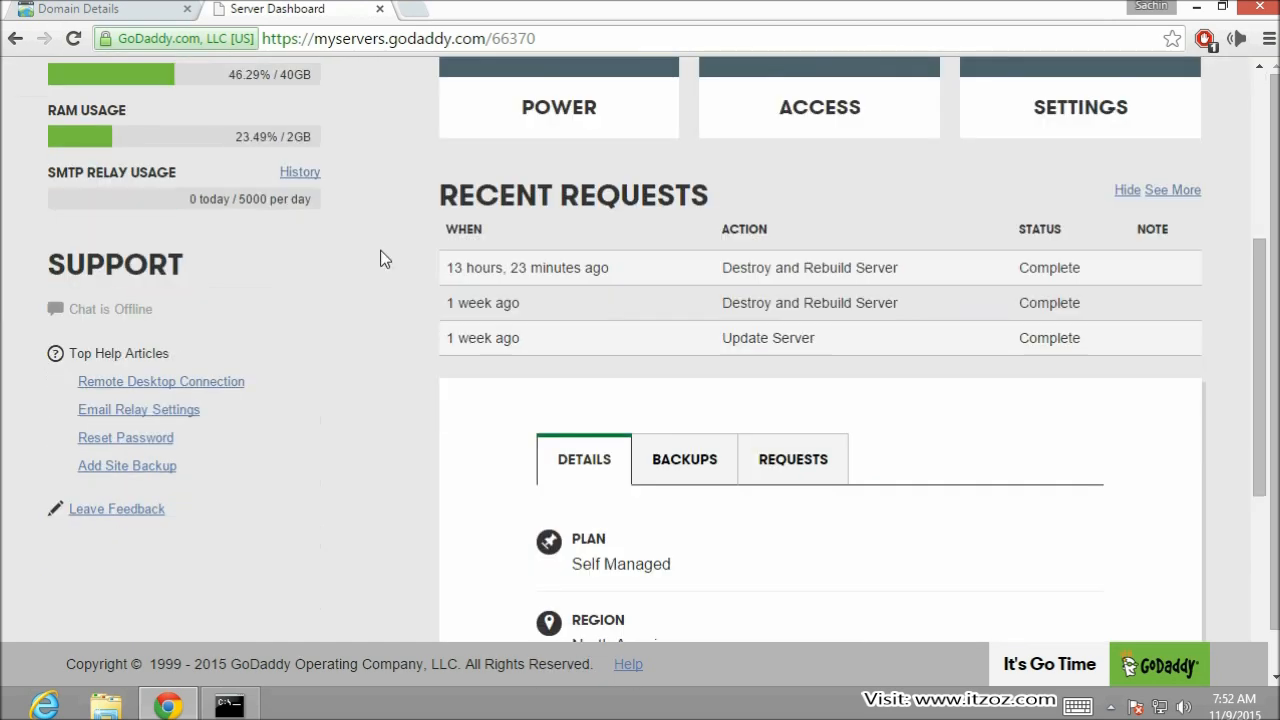
scroll("down", 3)
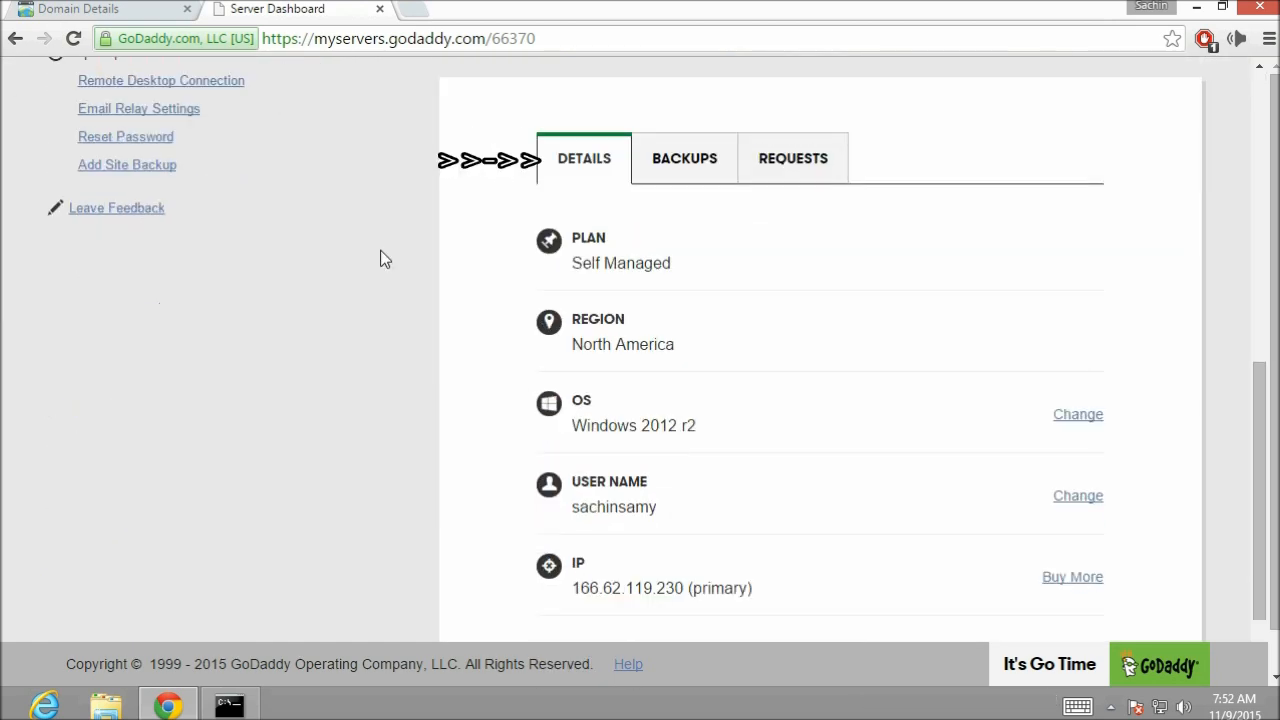
scroll("down", 3)
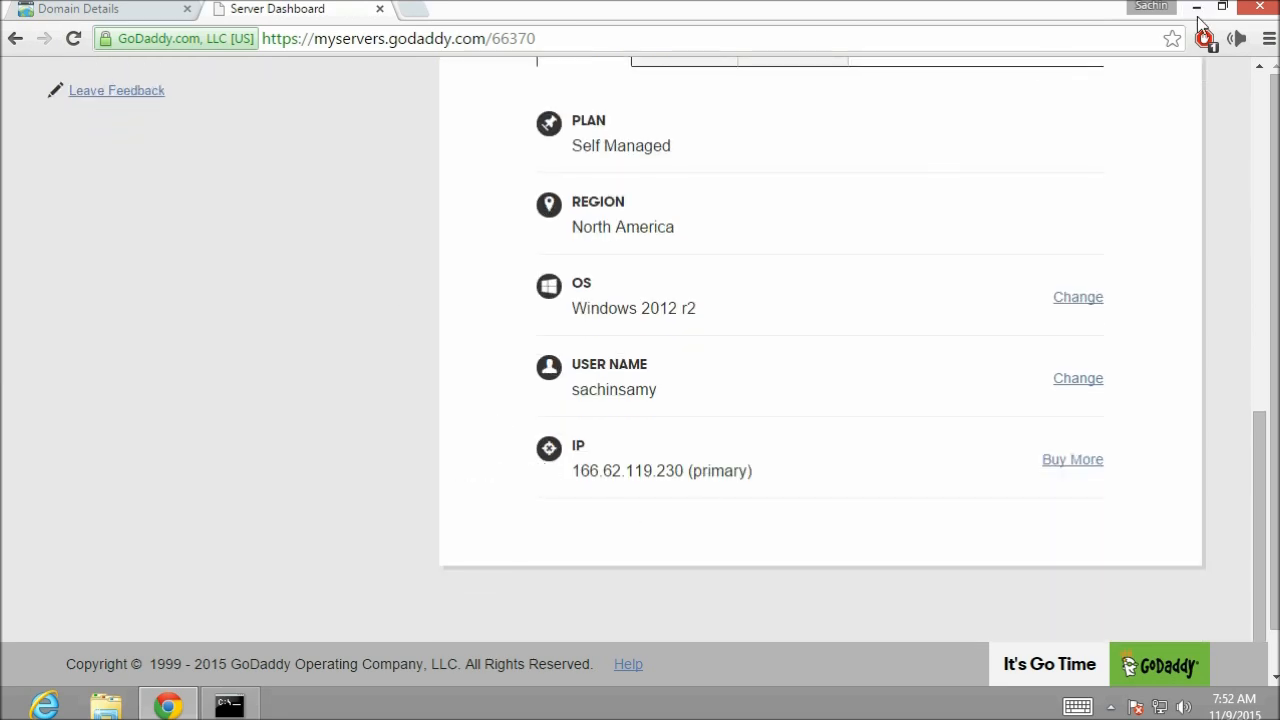
left_click(228, 704)
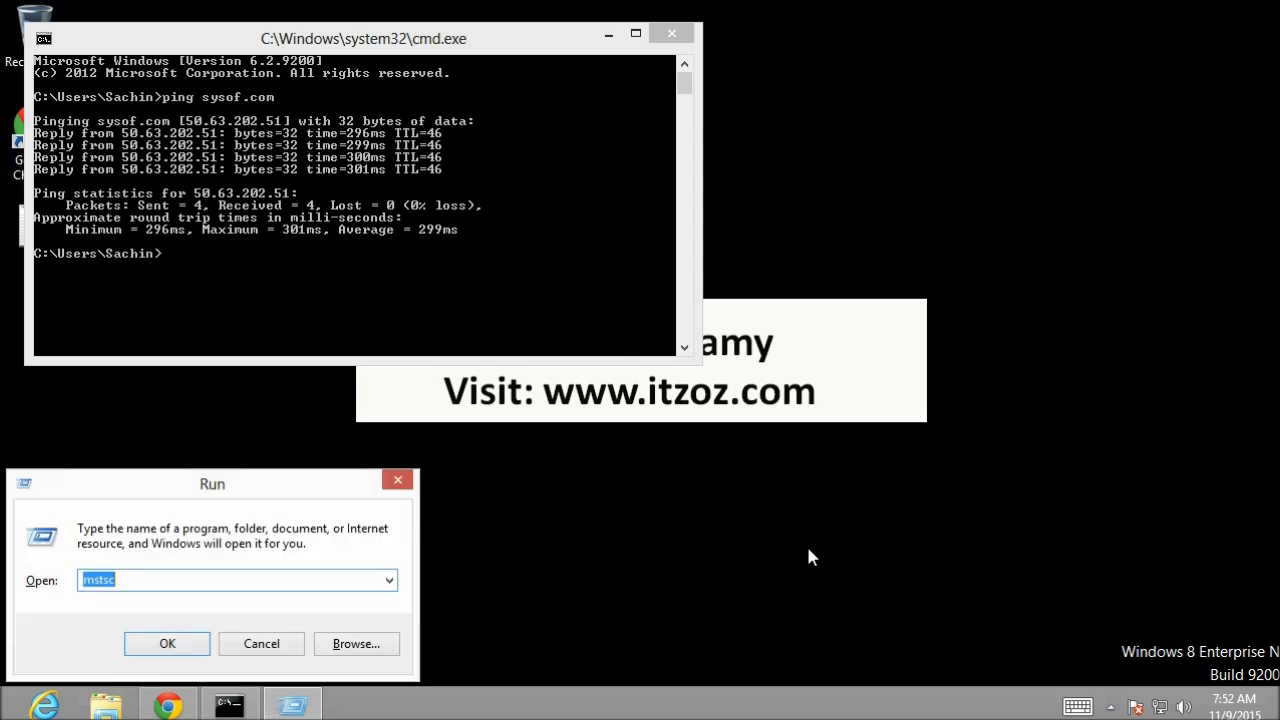
left_click(236, 580)
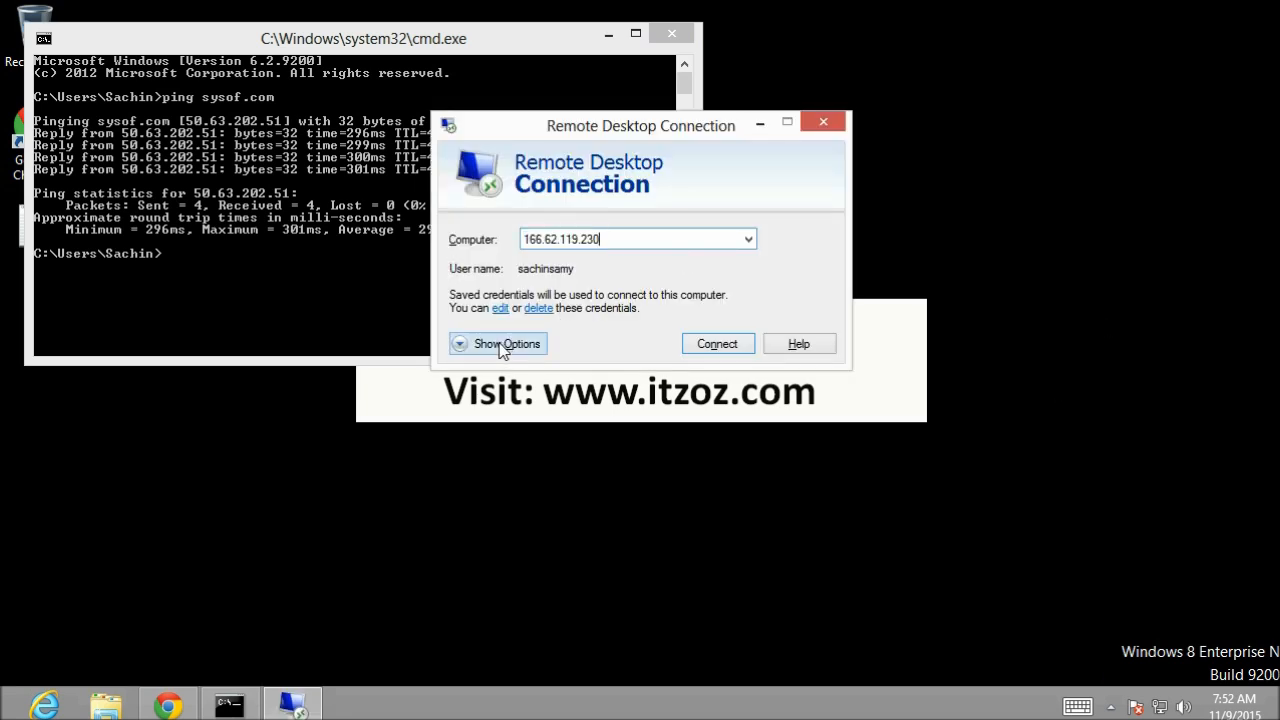
left_click(498, 344)
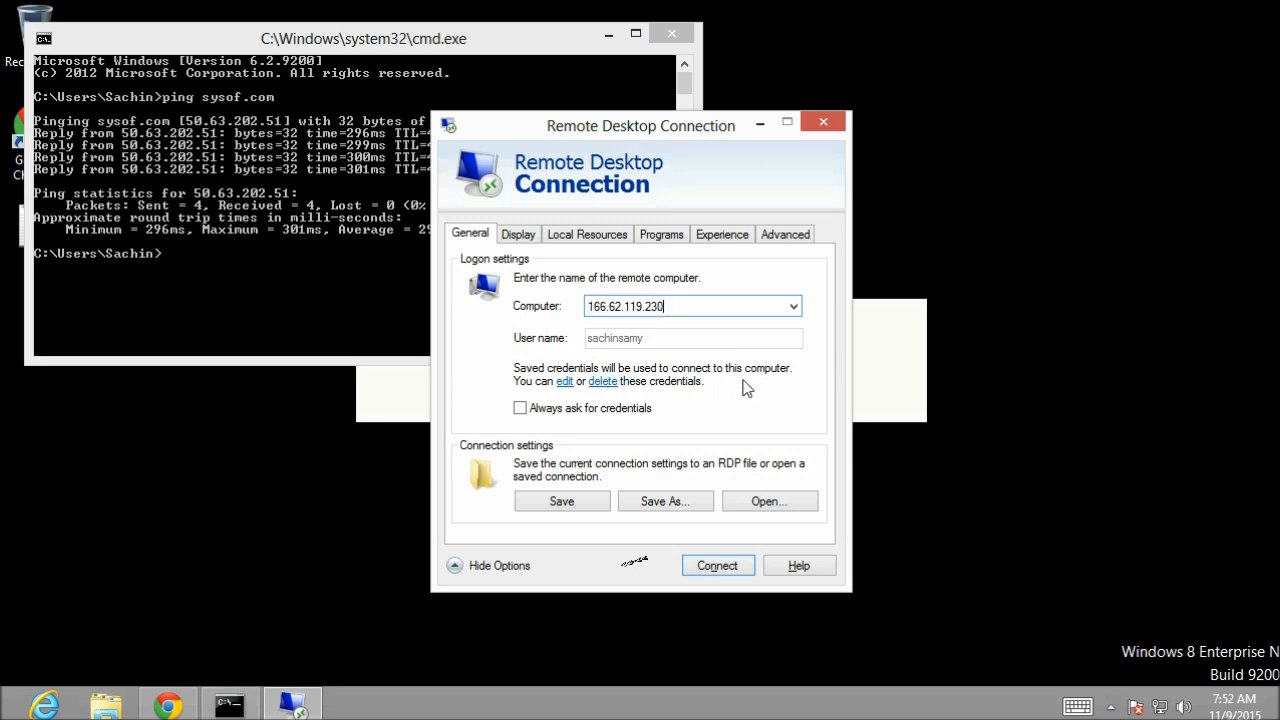
left_click(716, 564)
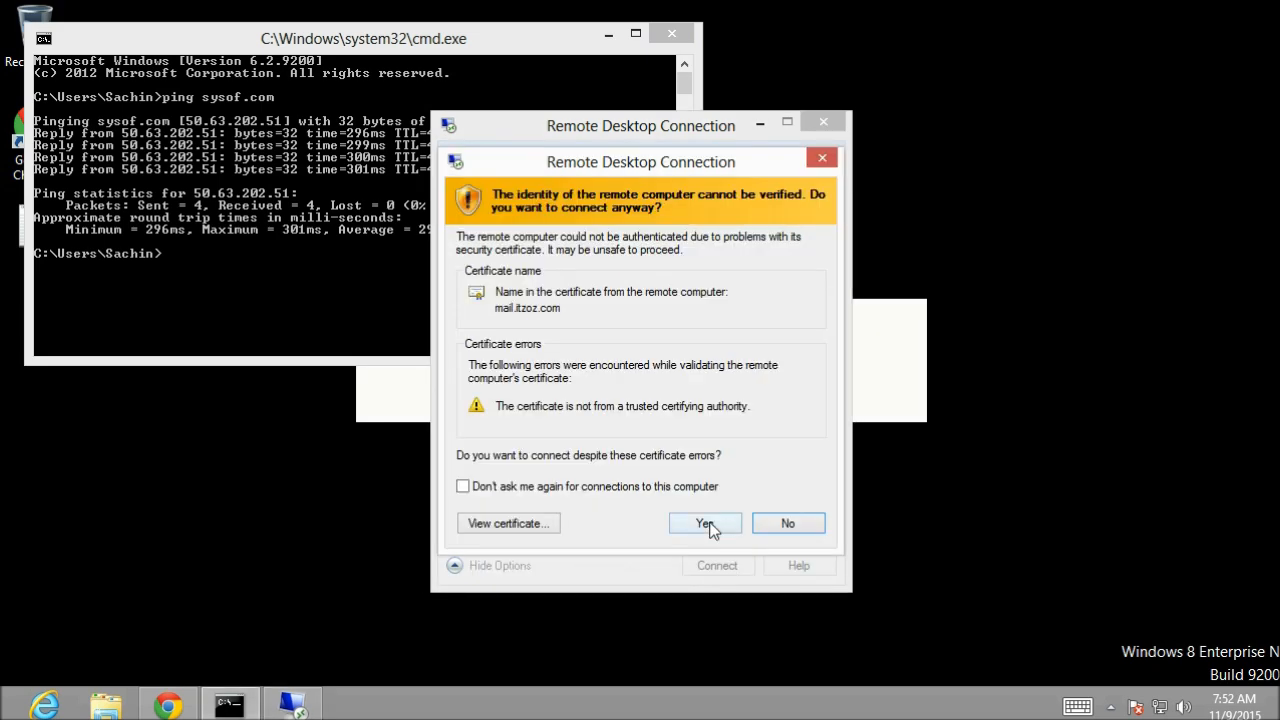
left_click(704, 524)
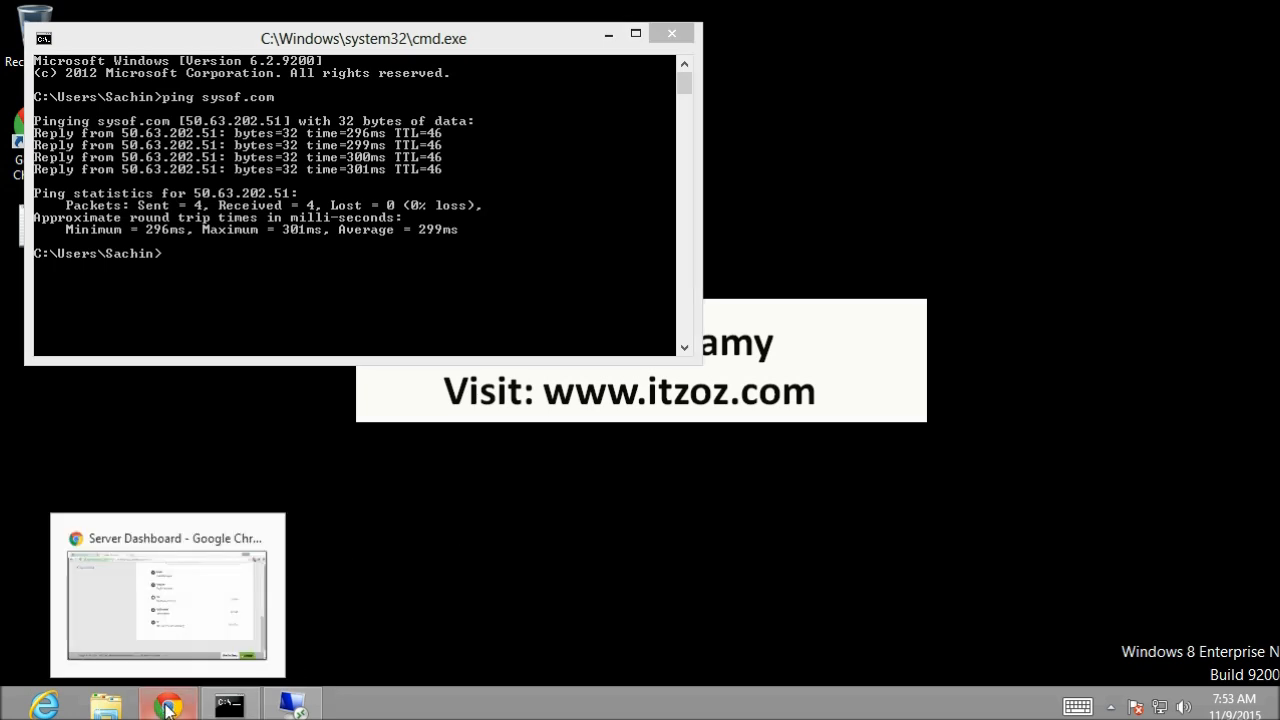
Step: Select the server's primary IP and switch back to the sysof.com zone file tab
left_click(168, 704)
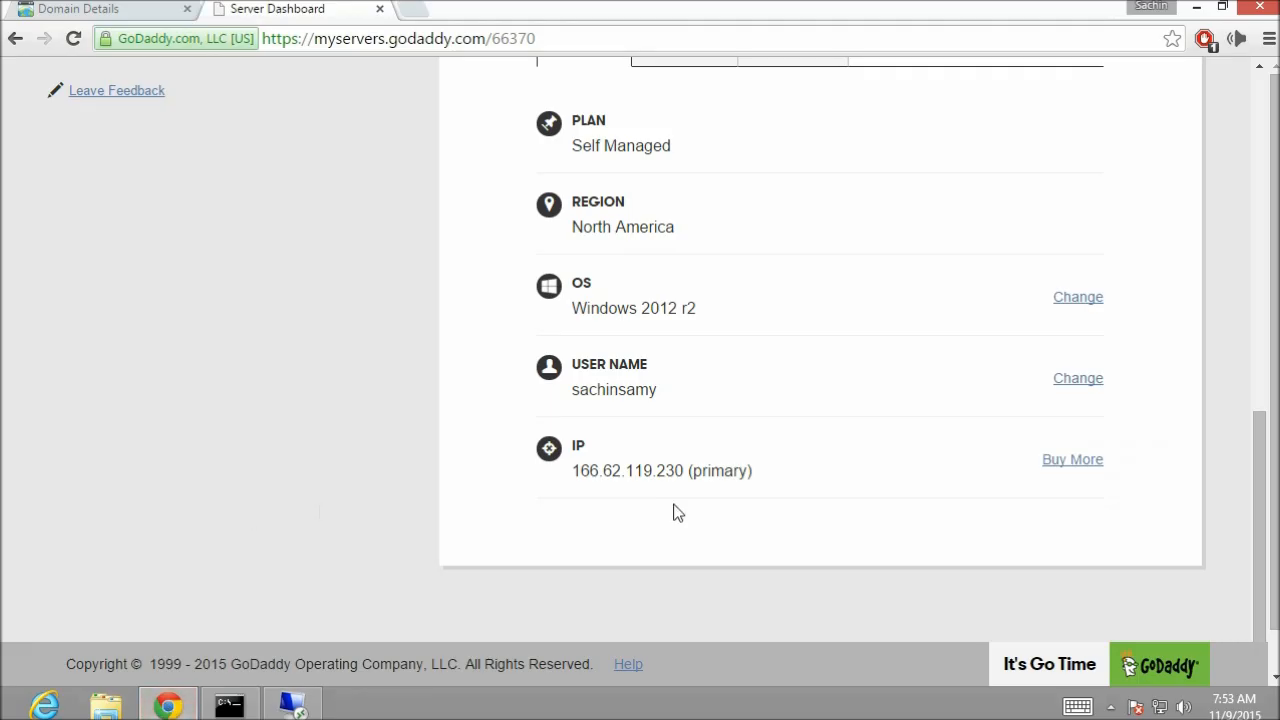
double_click(628, 470)
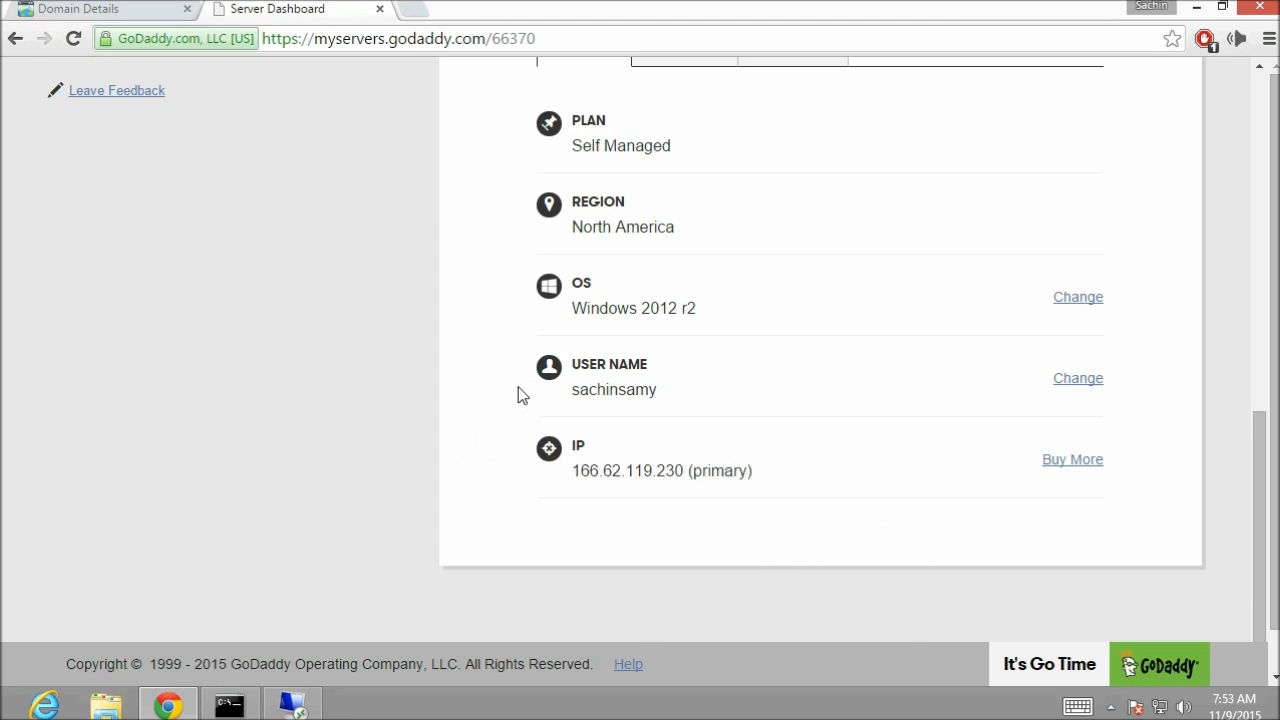
left_click(76, 8)
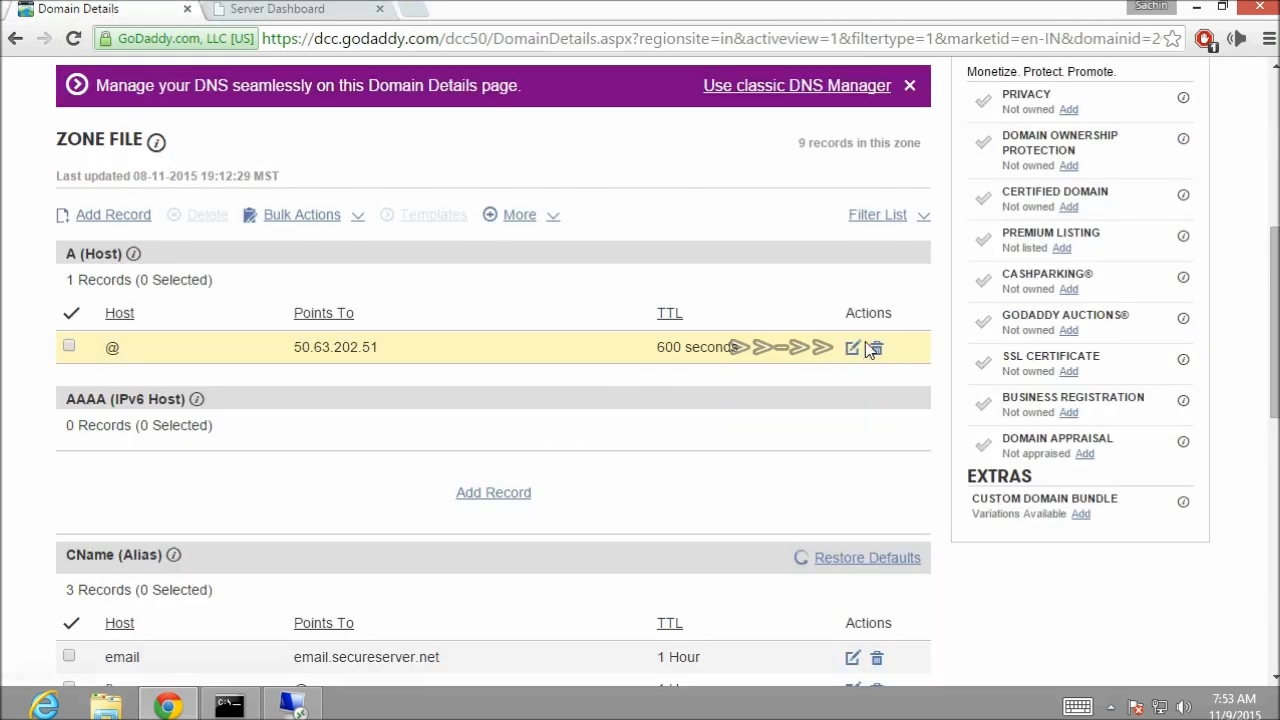
Step: Edit the @ A record to point to 166.62.119.230 and save the zone file
left_click(852, 348)
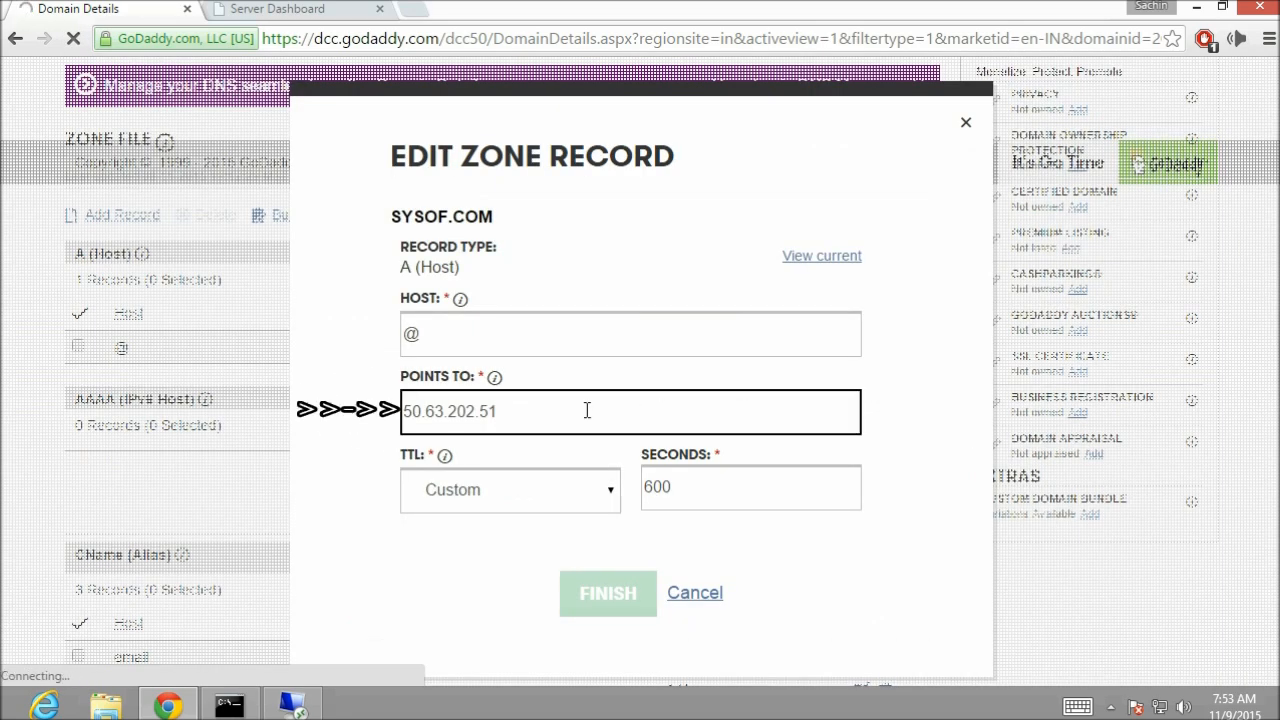
type("166.62.119.230")
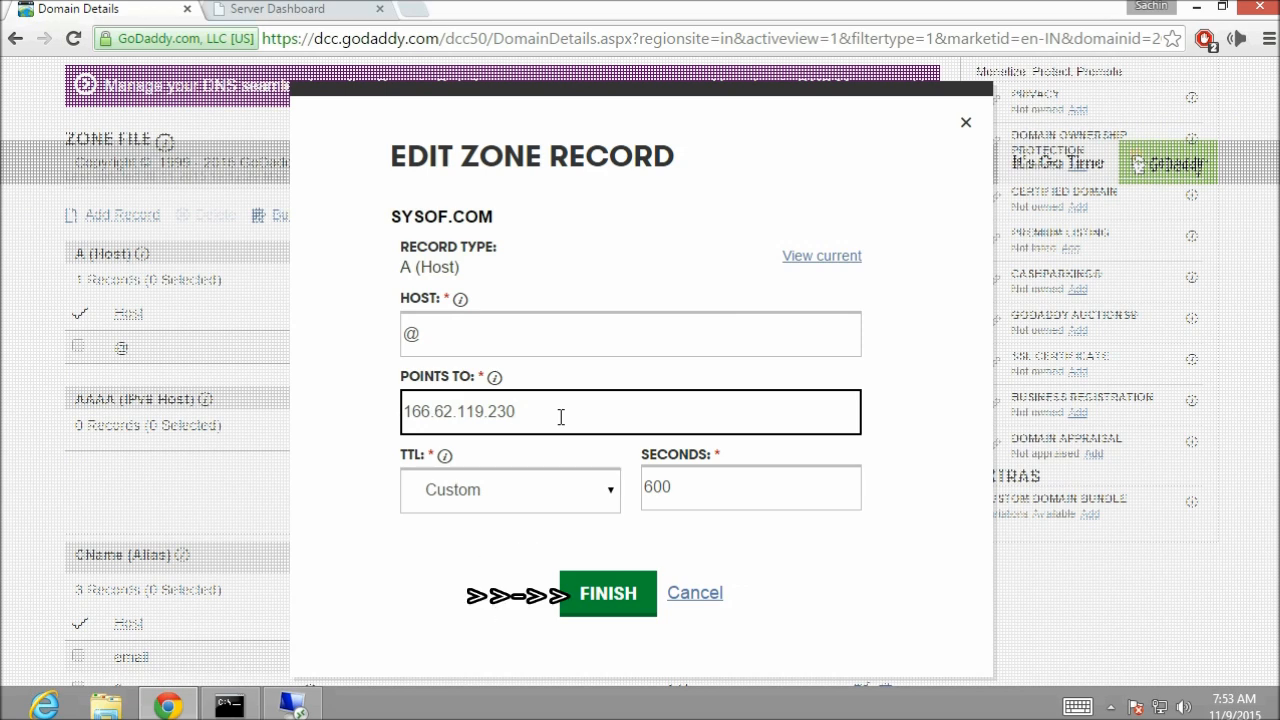
left_click(608, 592)
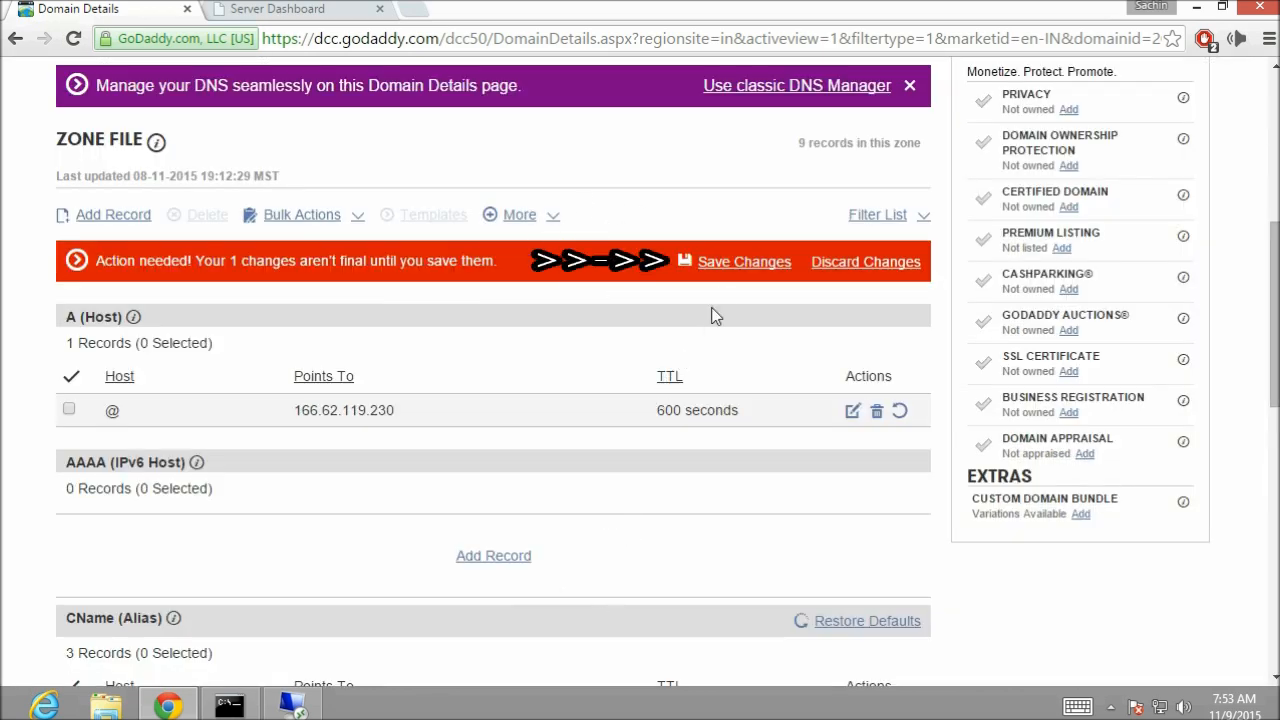
left_click(744, 260)
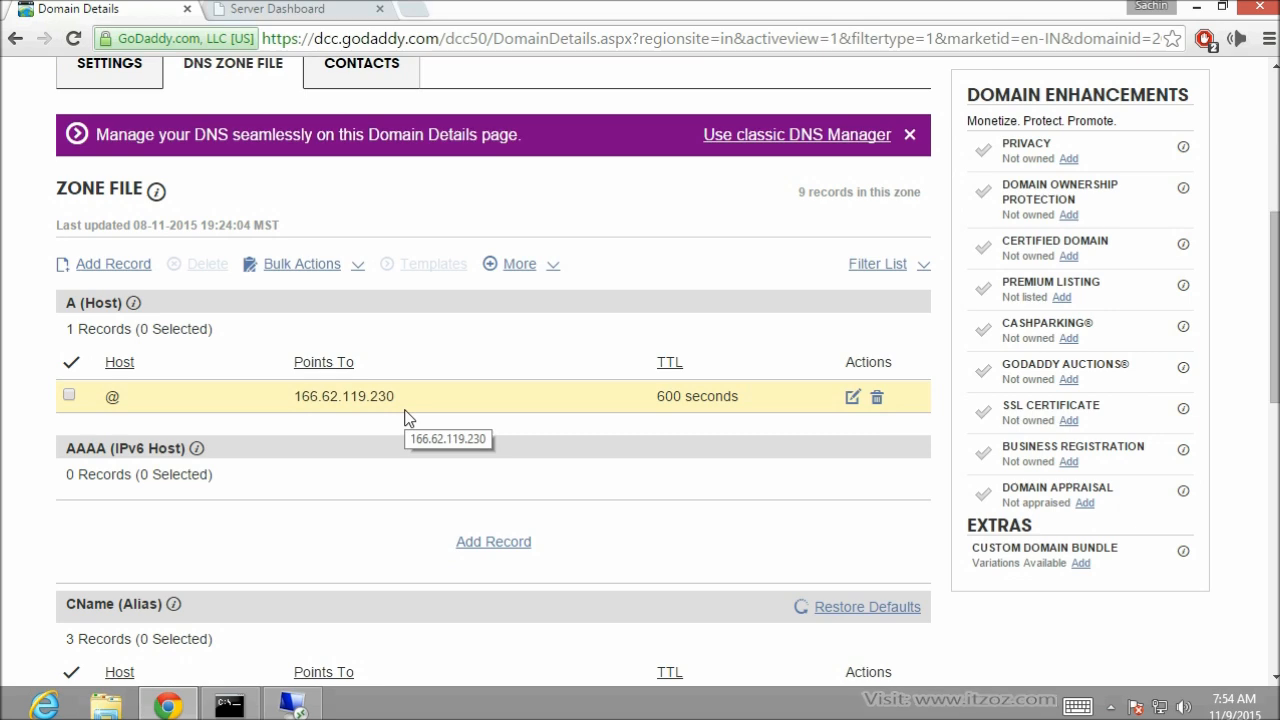
scroll("down", 3)
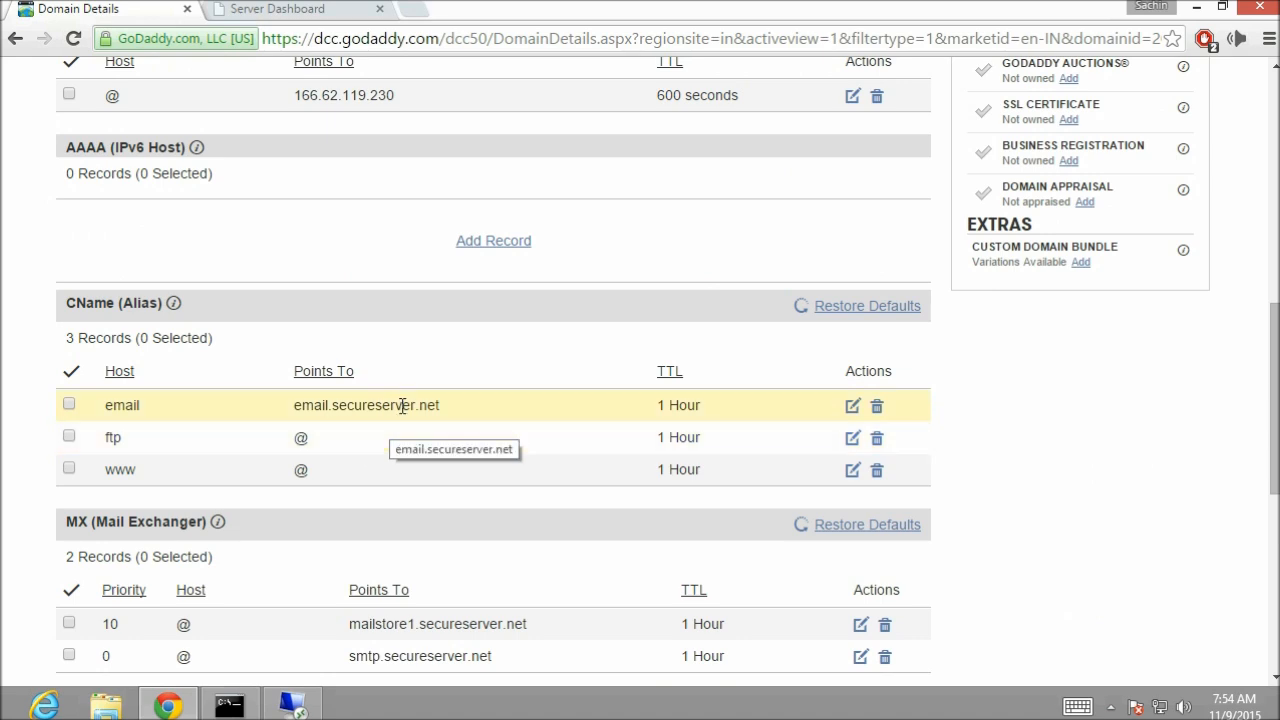
scroll("down", 3)
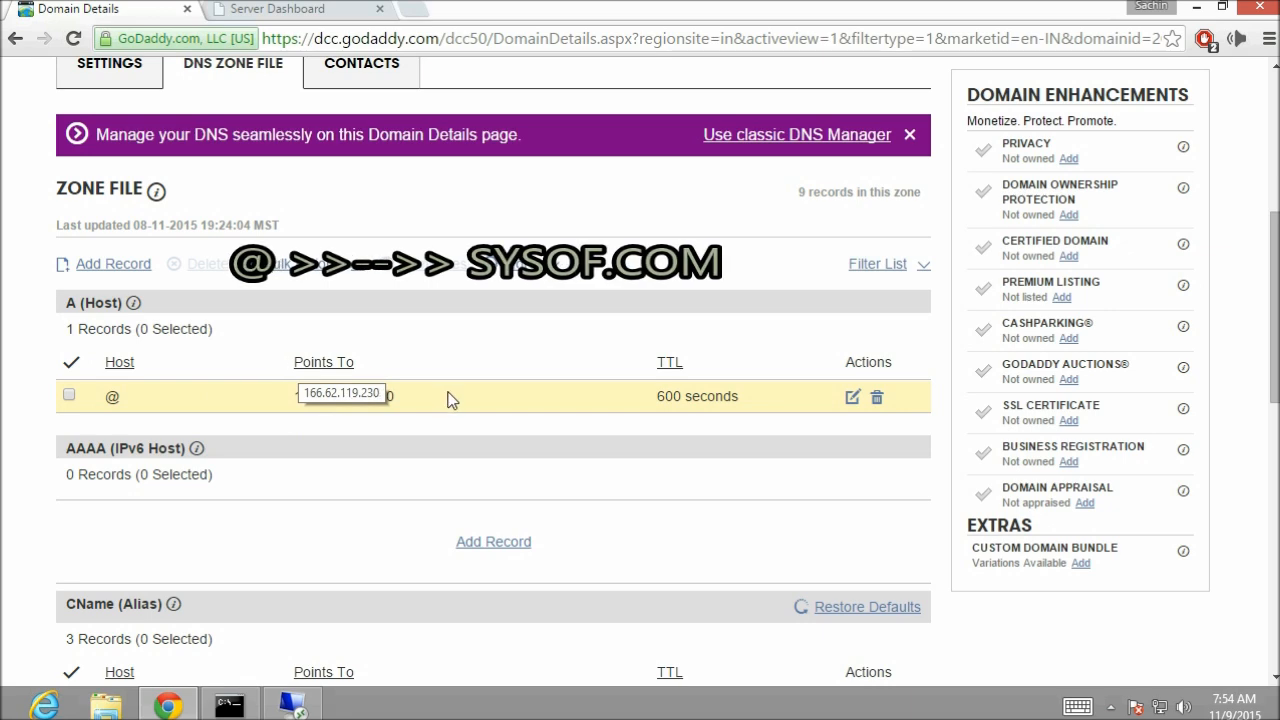
scroll("down", 3)
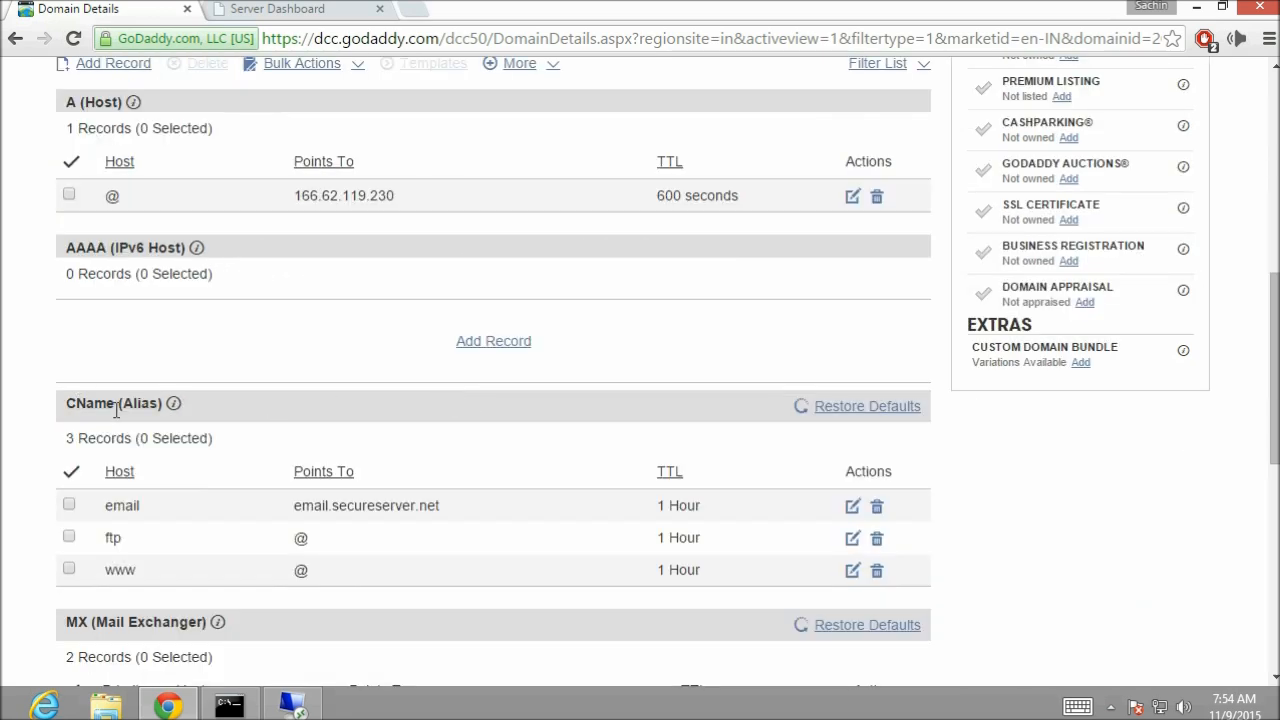
mouse_move(120, 568)
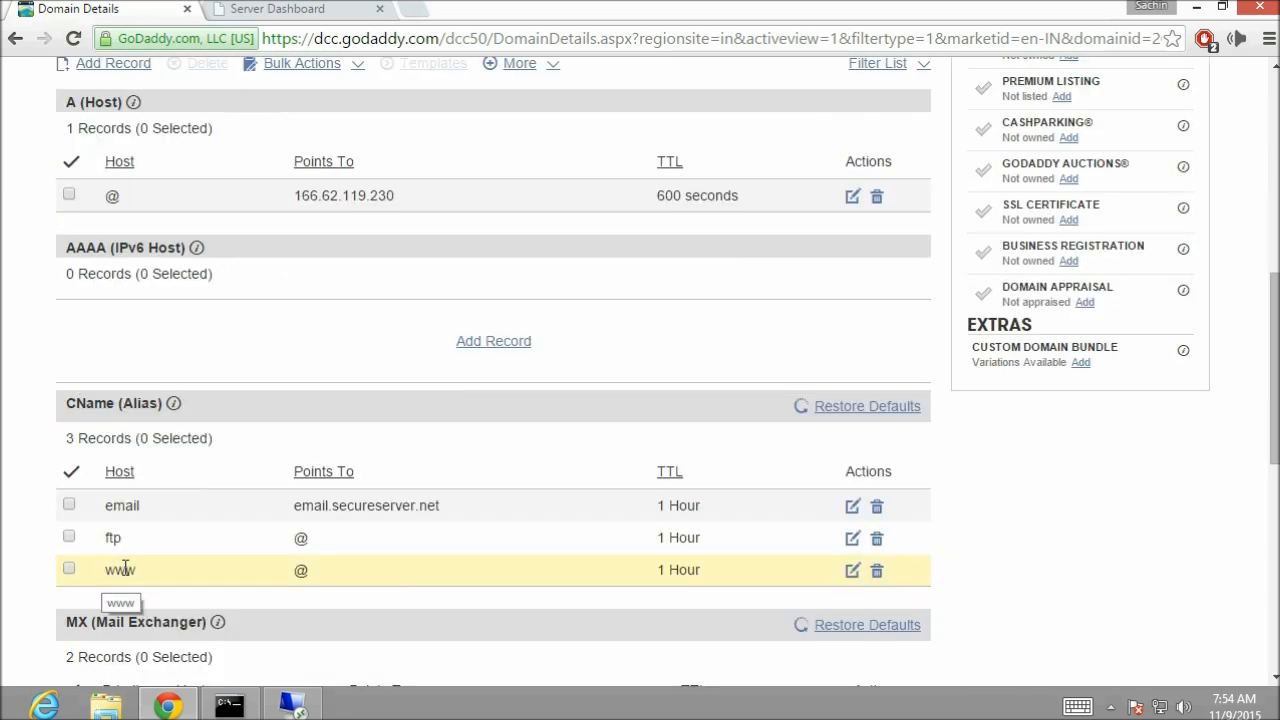
mouse_move(316, 582)
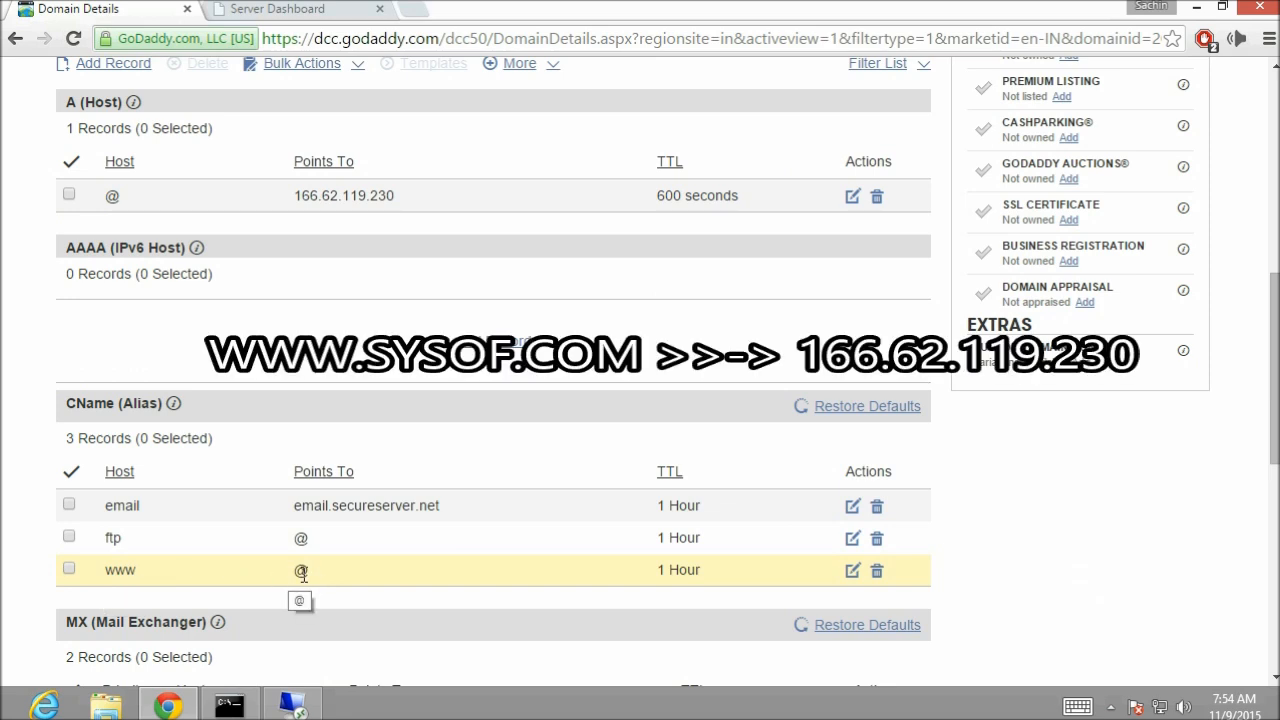
mouse_move(172, 572)
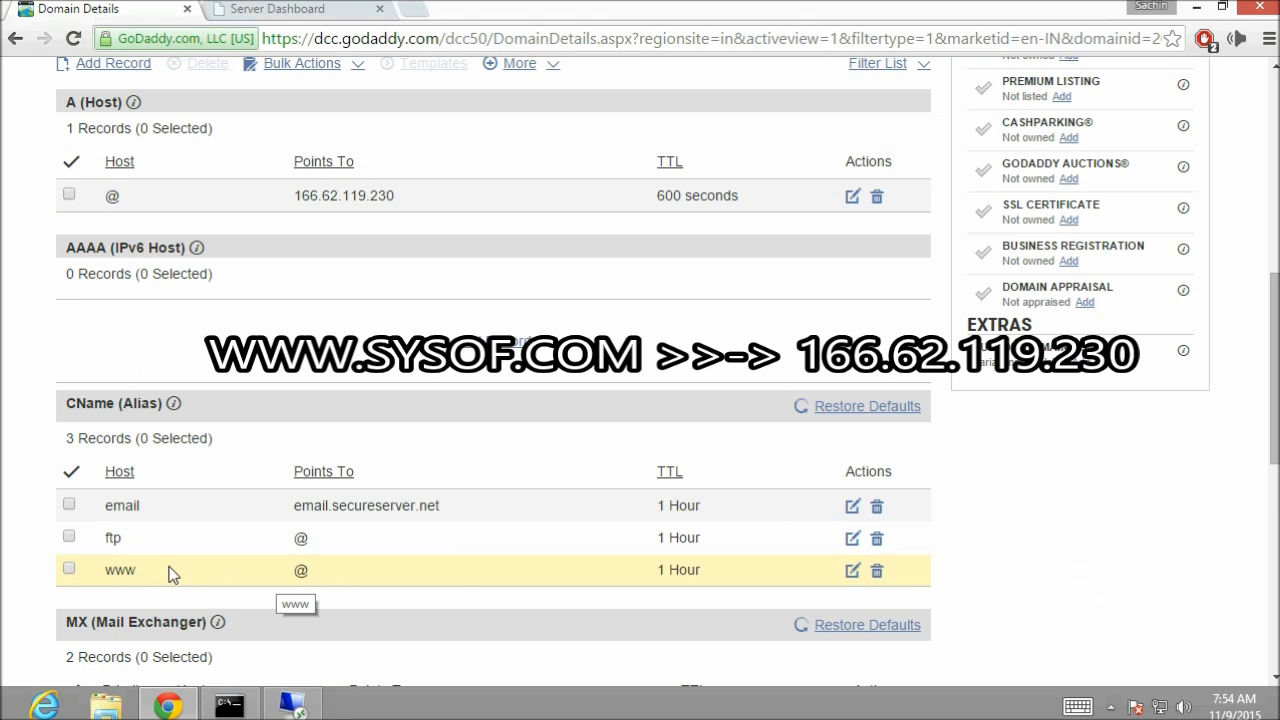
mouse_move(308, 580)
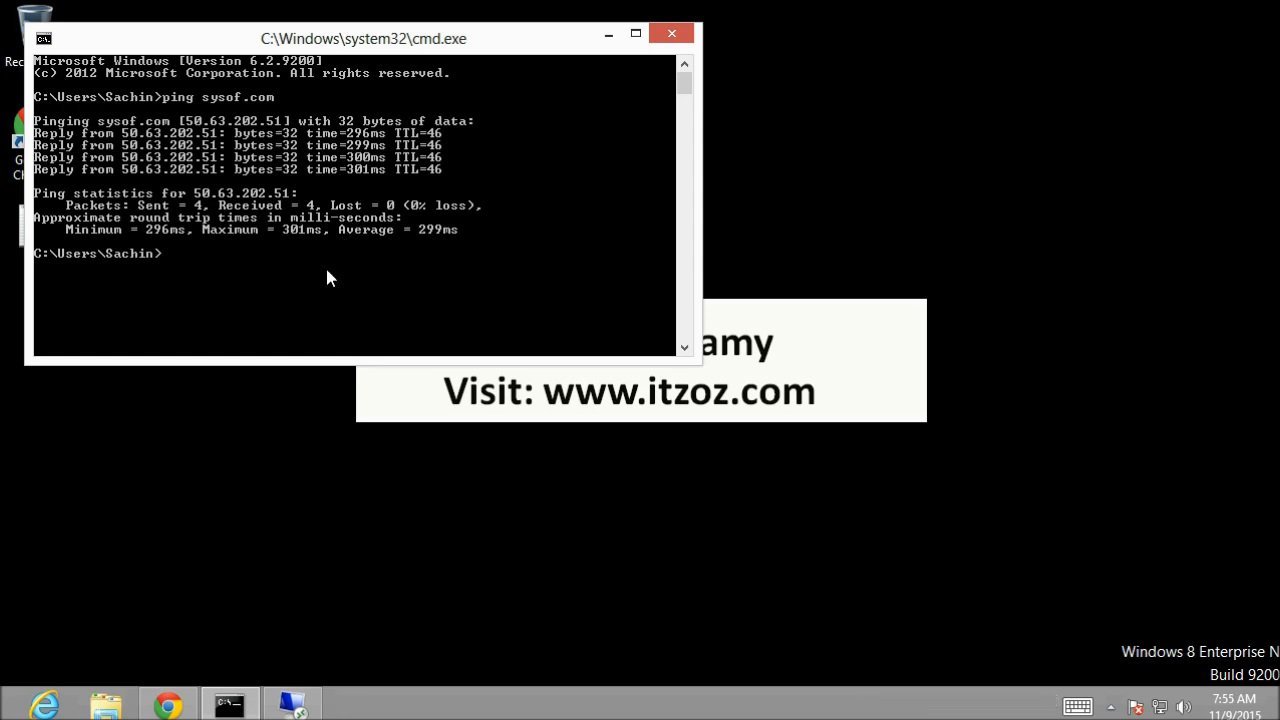
Step: Ping sysof.com again and see it still answers from 50.63.202.51
type("ping sysof.com")
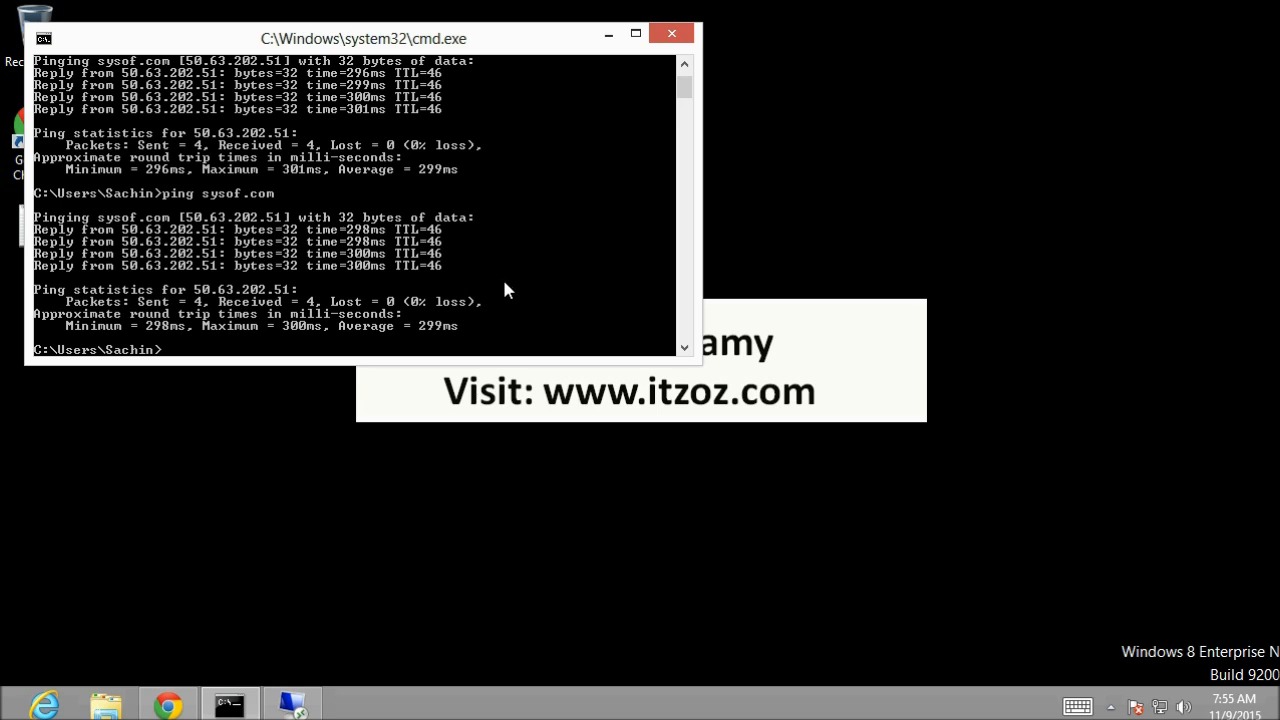
mouse_move(464, 336)
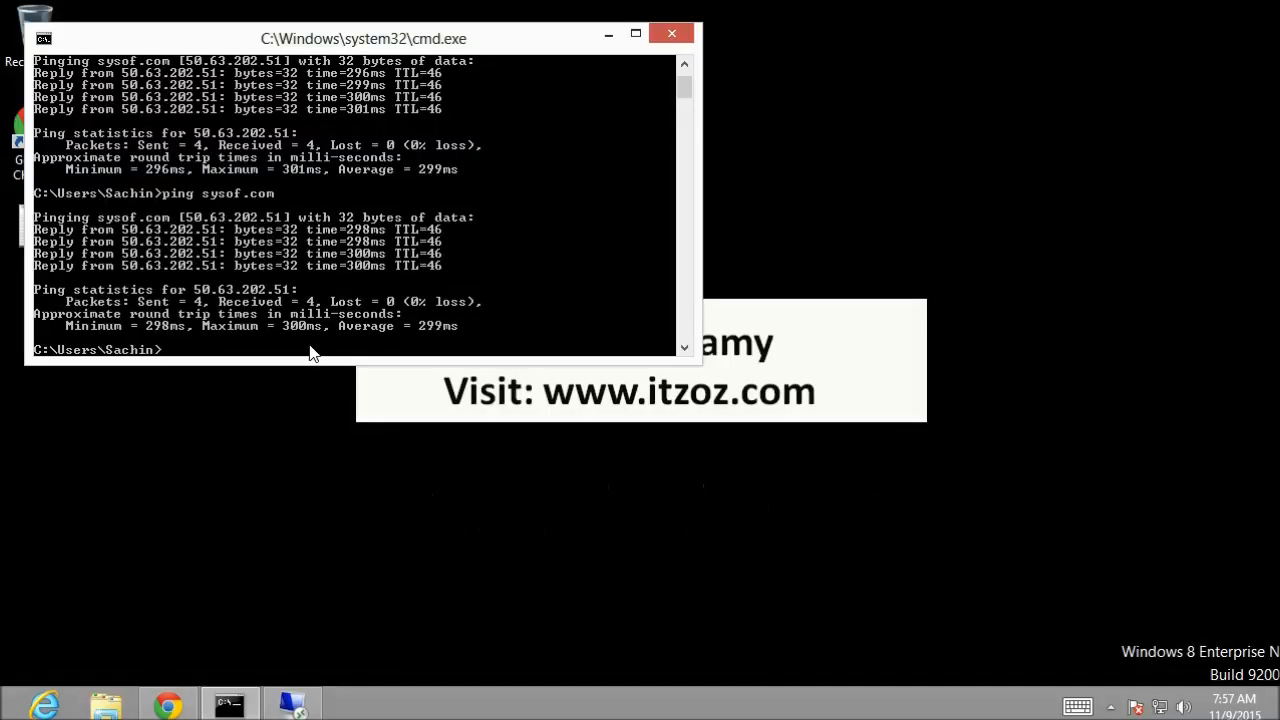
Step: Run ipconfig /flushdns to clear the local DNS resolver cache
type("ipcon")
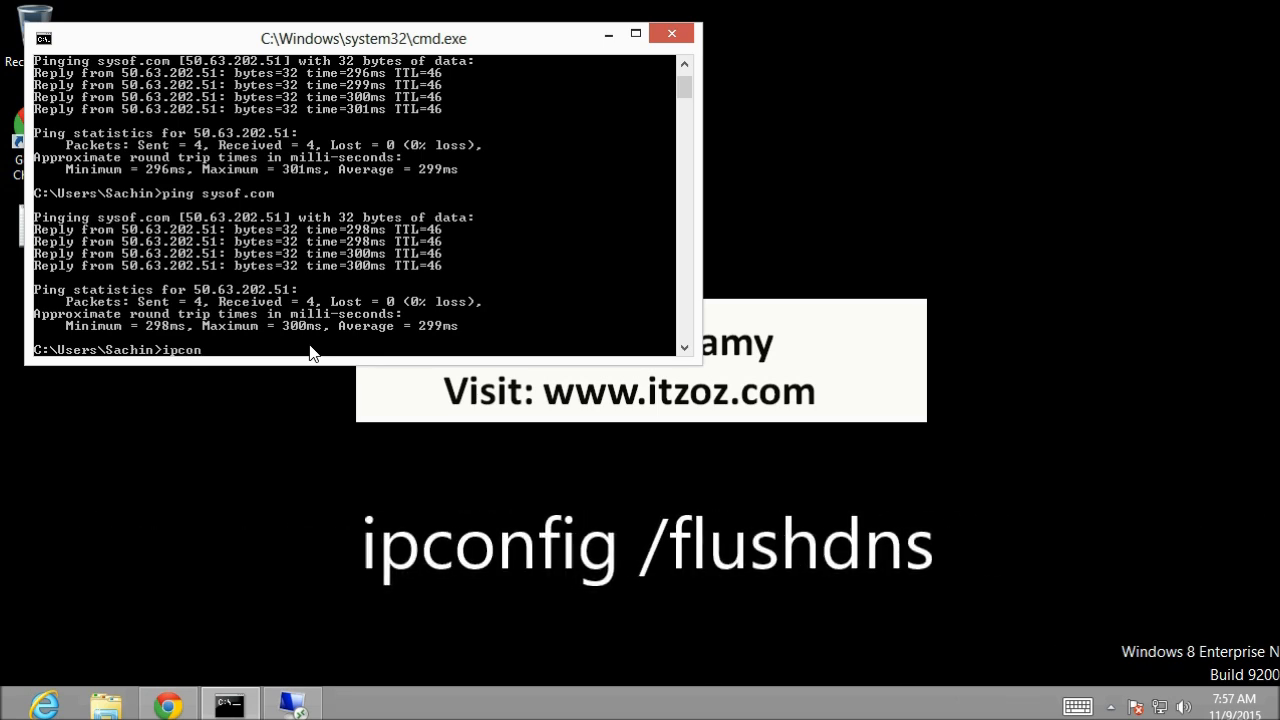
type("fig /flushdns")
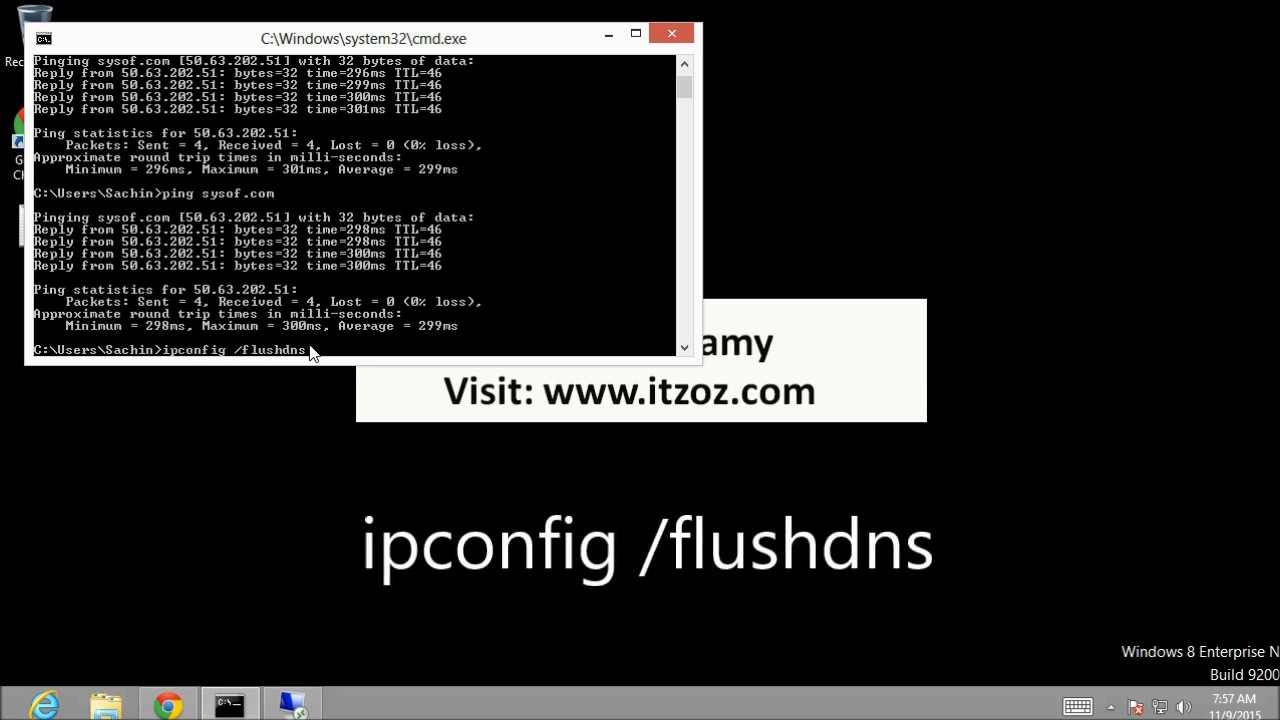
key("enter")
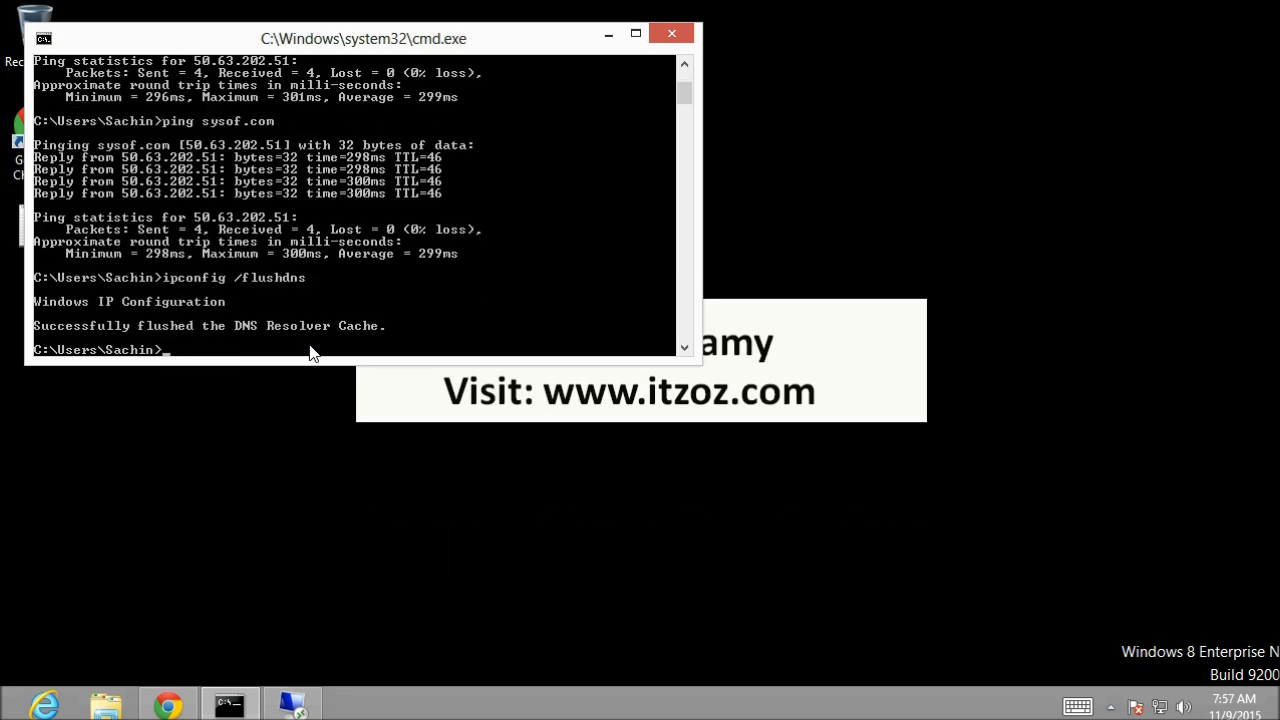
mouse_move(100, 336)
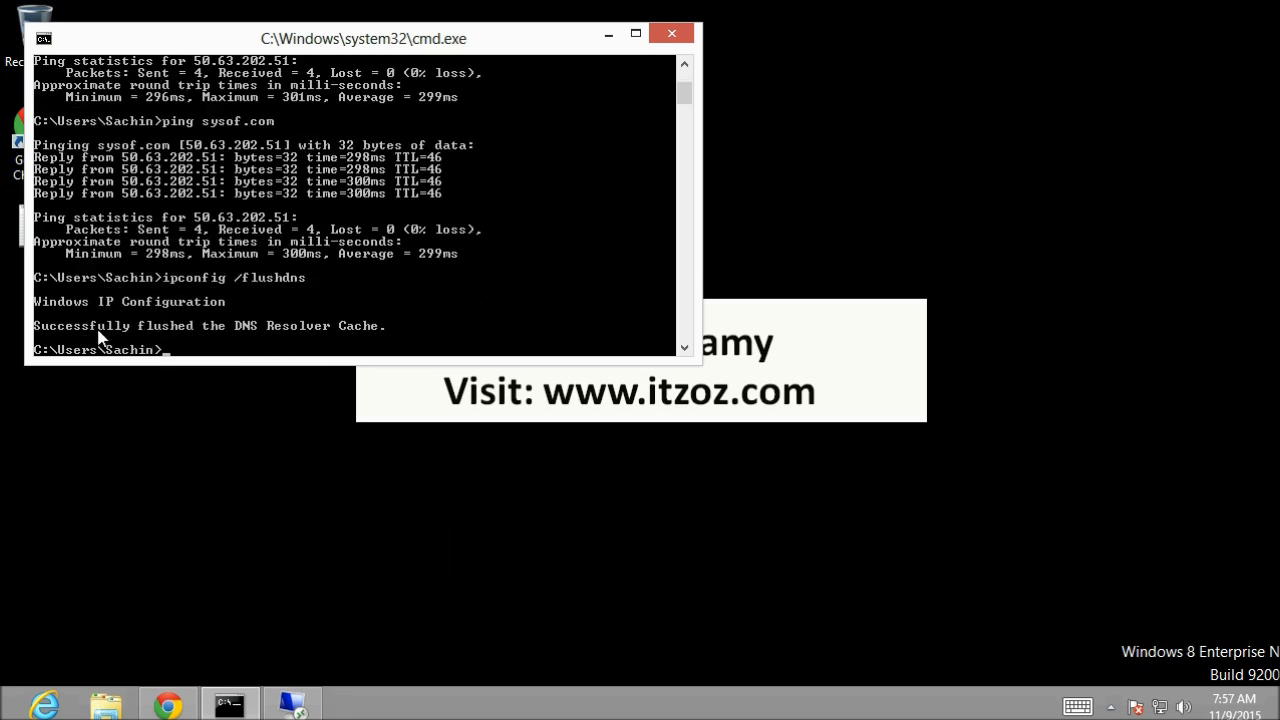
mouse_move(404, 344)
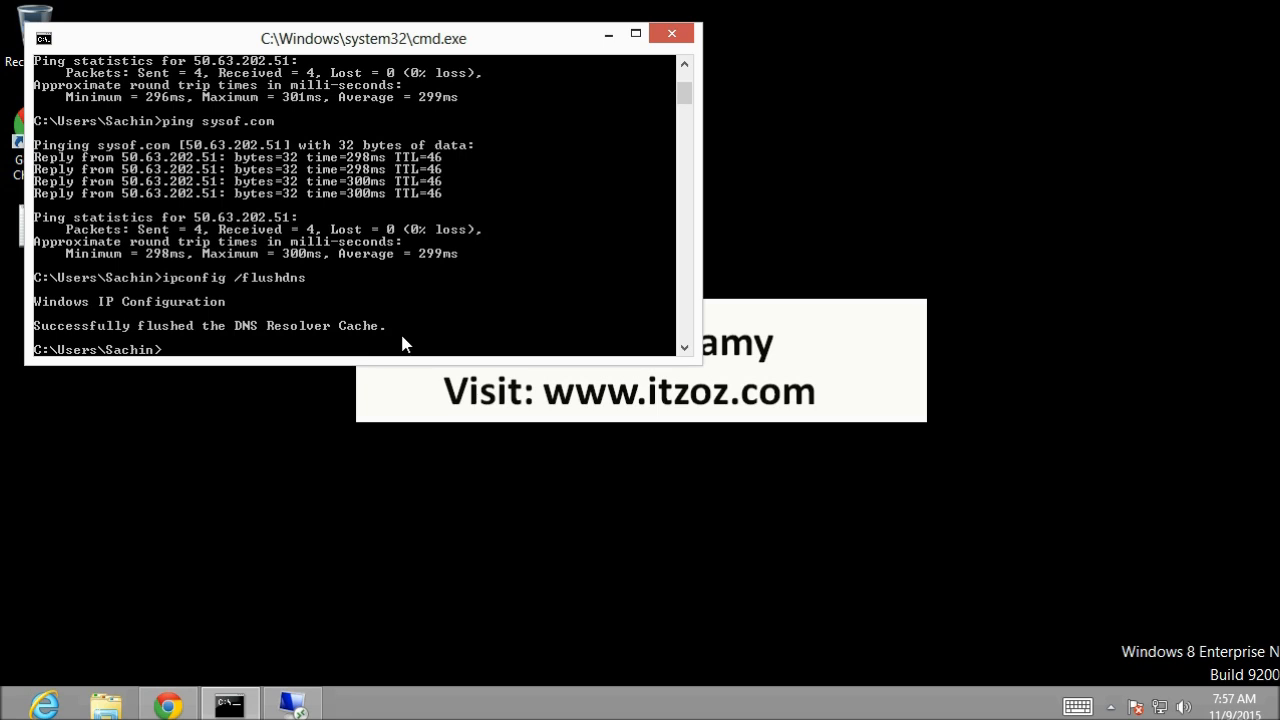
type("ping sysof.com")
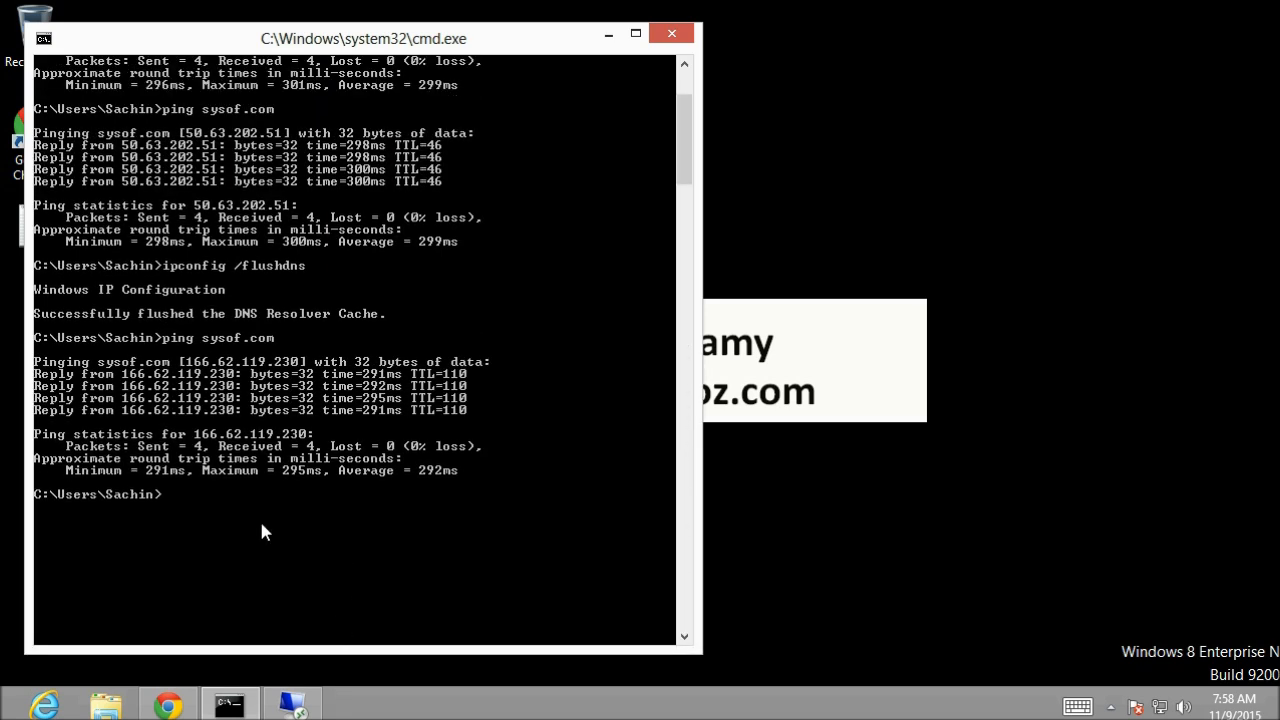
type("ping")
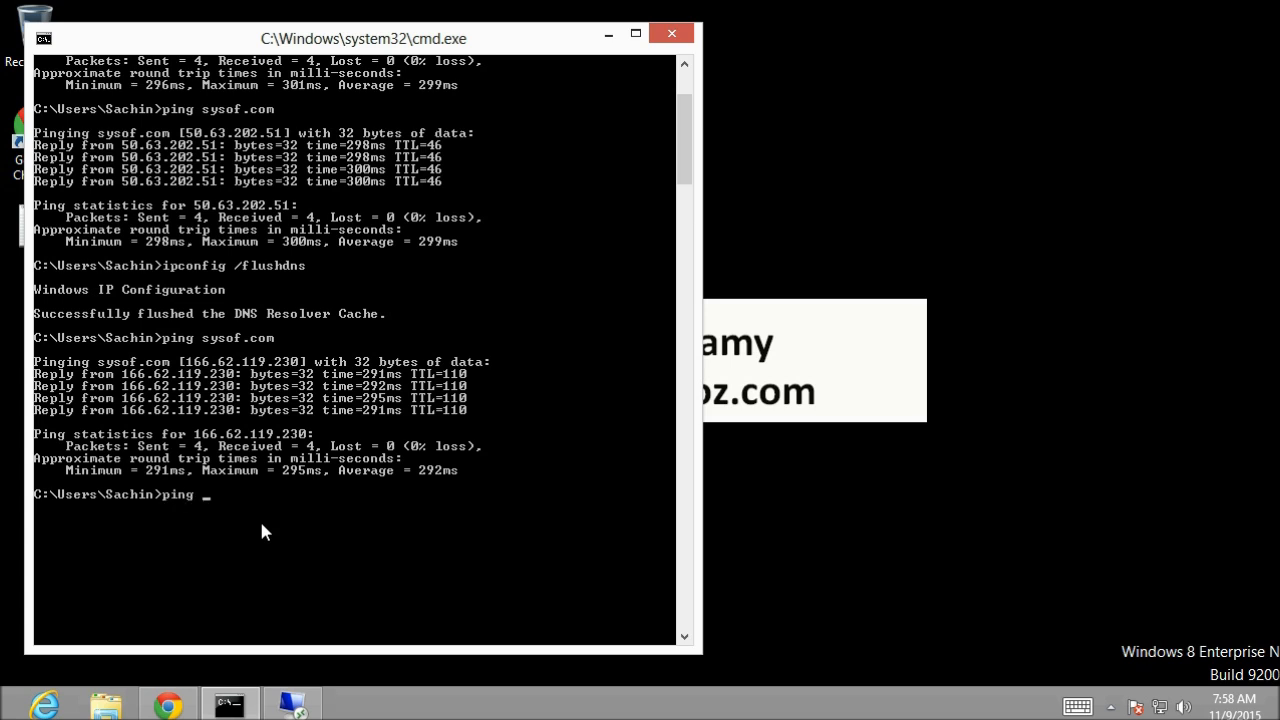
type("www.")
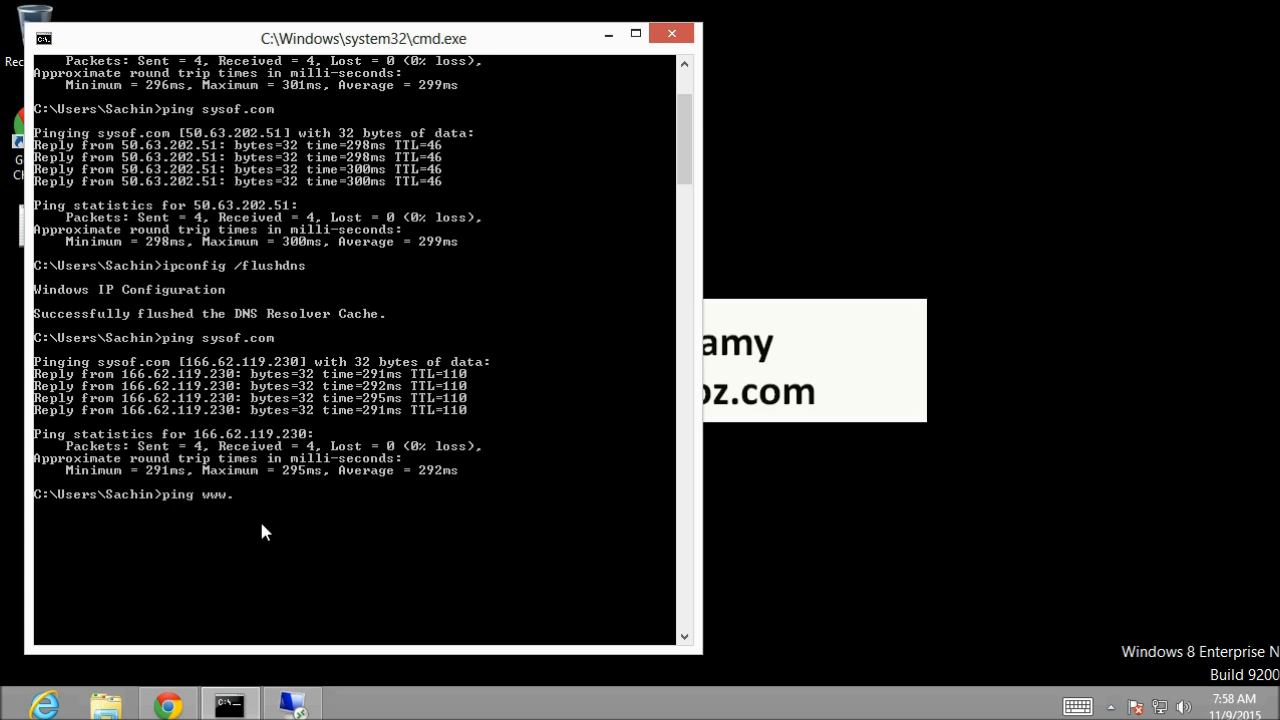
type("sysof.com")
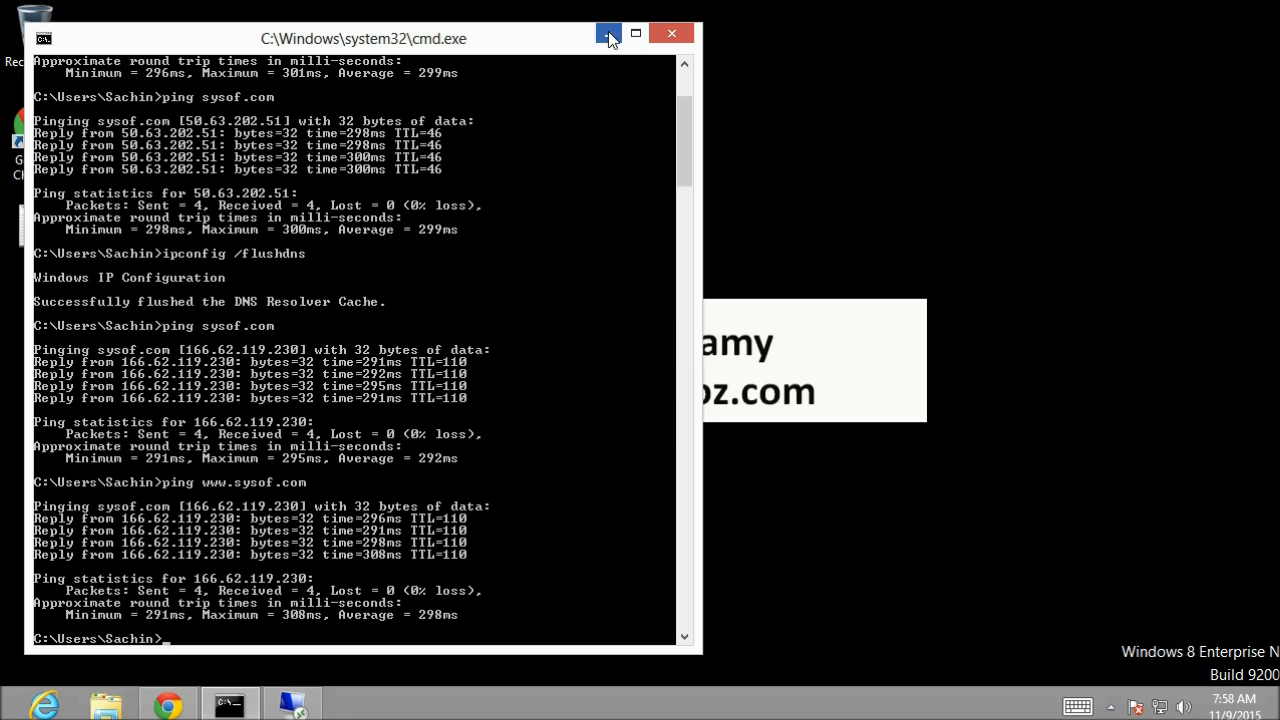
left_click(608, 32)
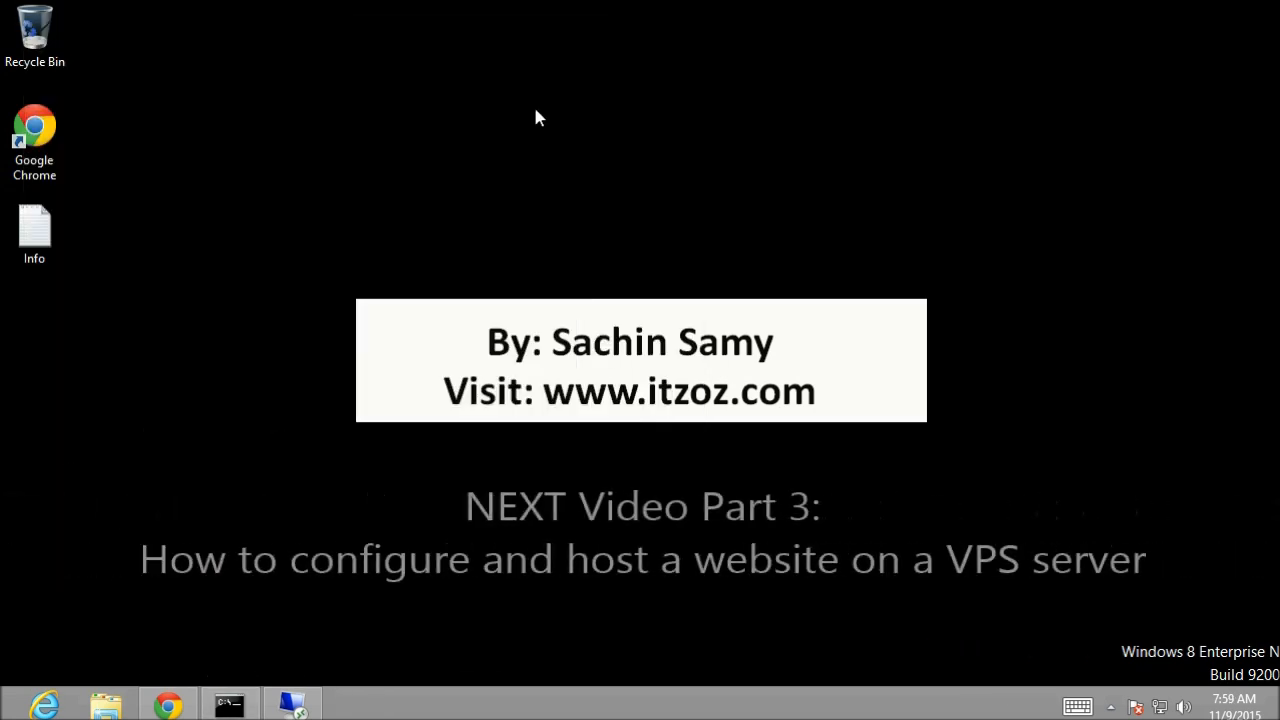